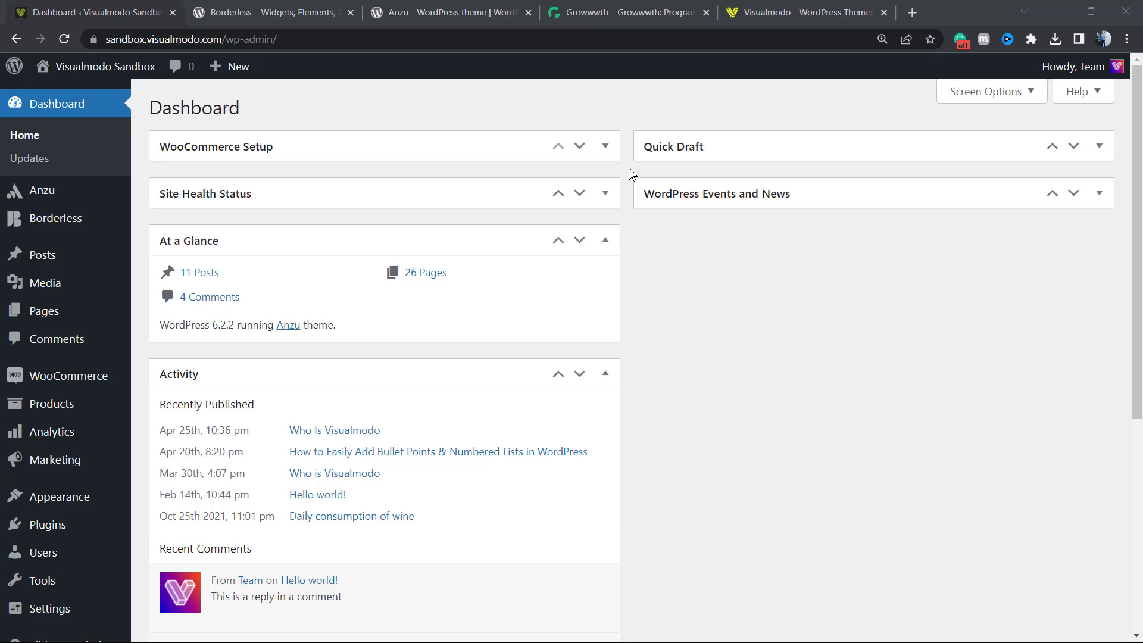
pyautogui.moveTo(584, 216)
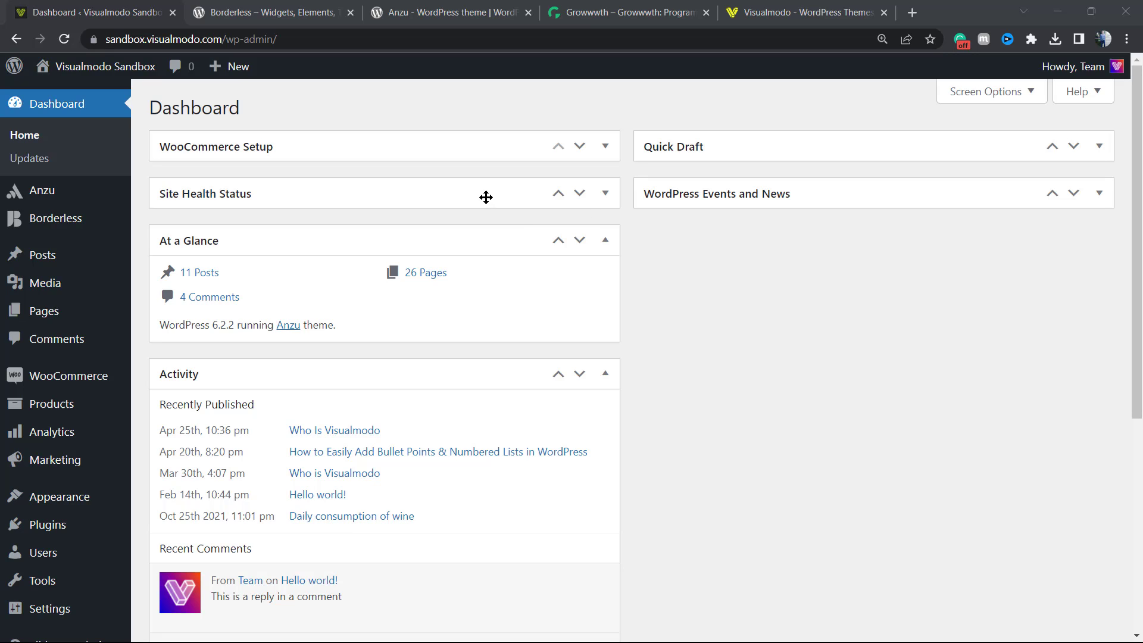
pyautogui.moveTo(530, 226)
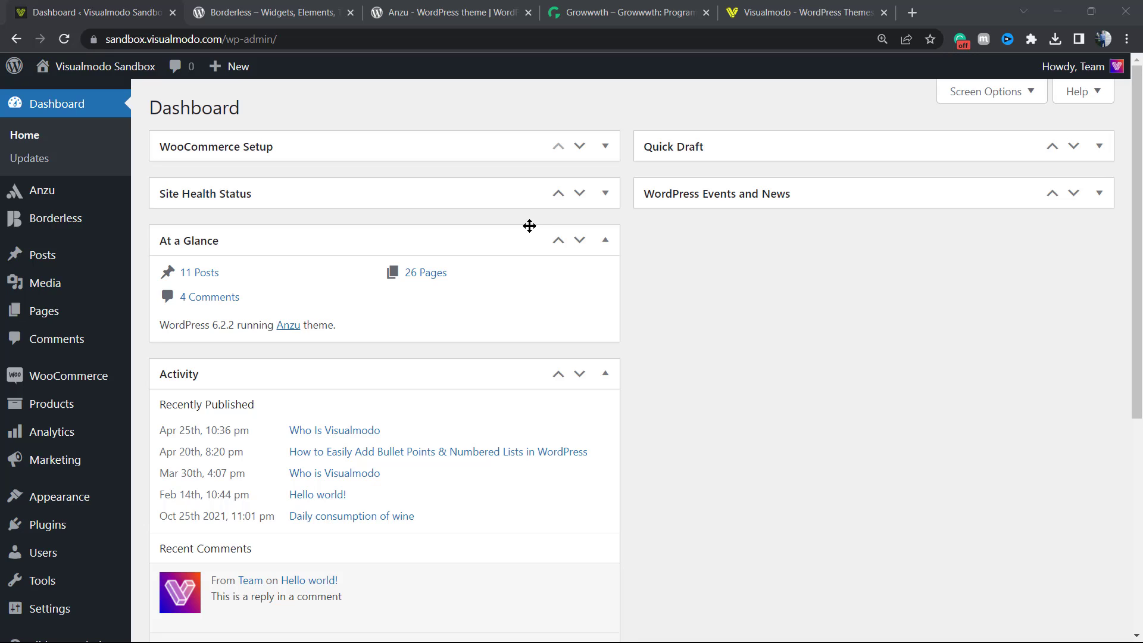
pyautogui.moveTo(401, 229)
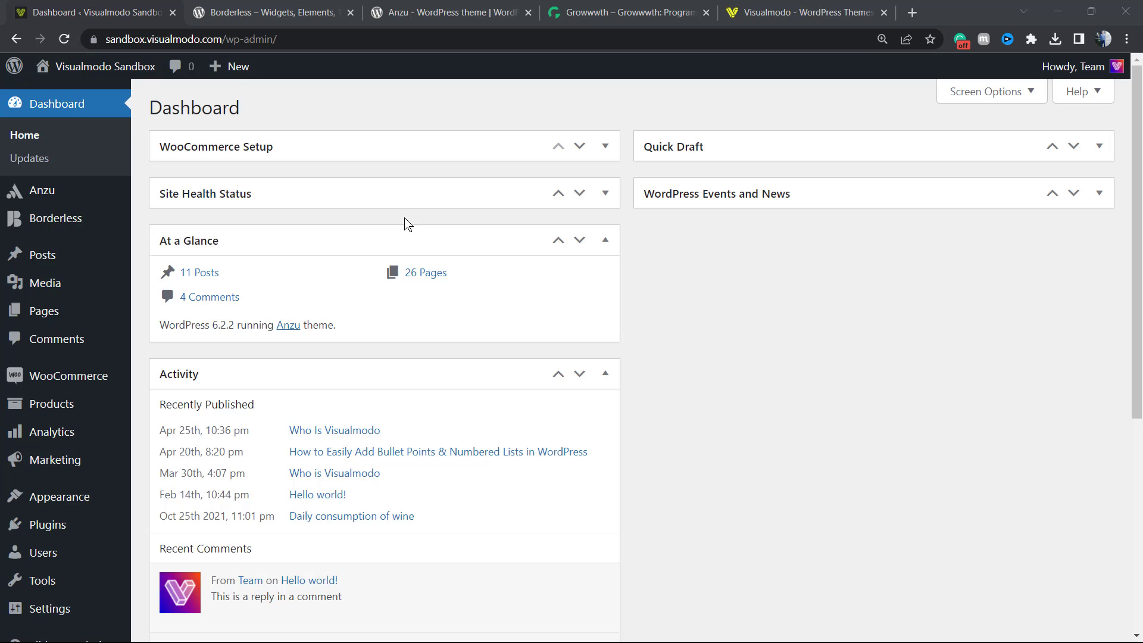
pyautogui.moveTo(509, 282)
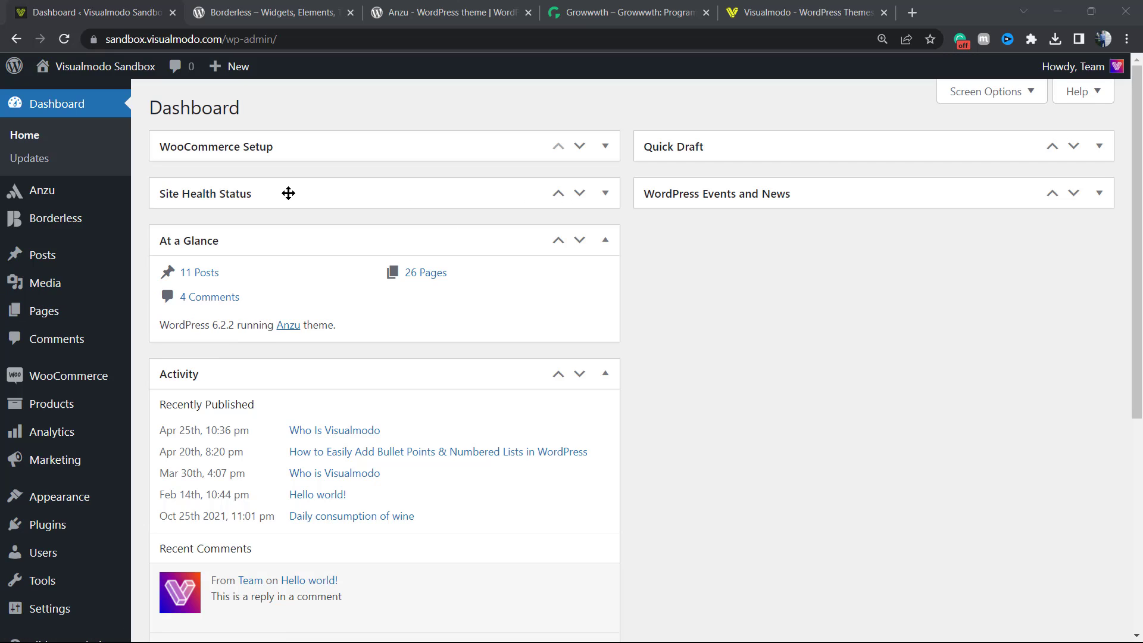
pyautogui.moveTo(387, 237)
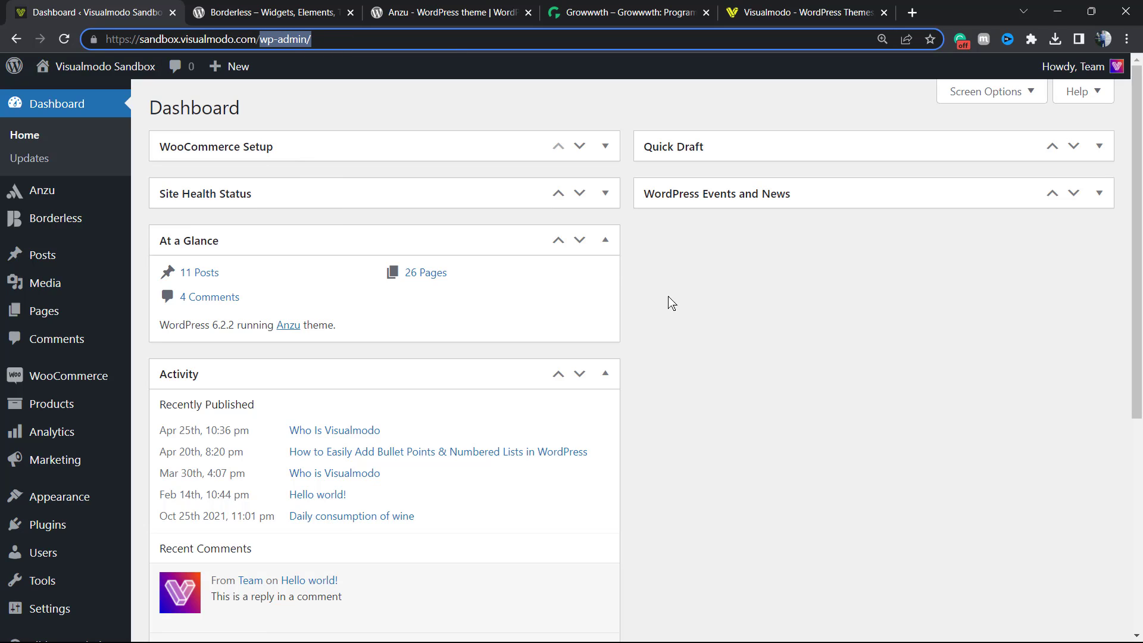
pyautogui.moveTo(357, 306)
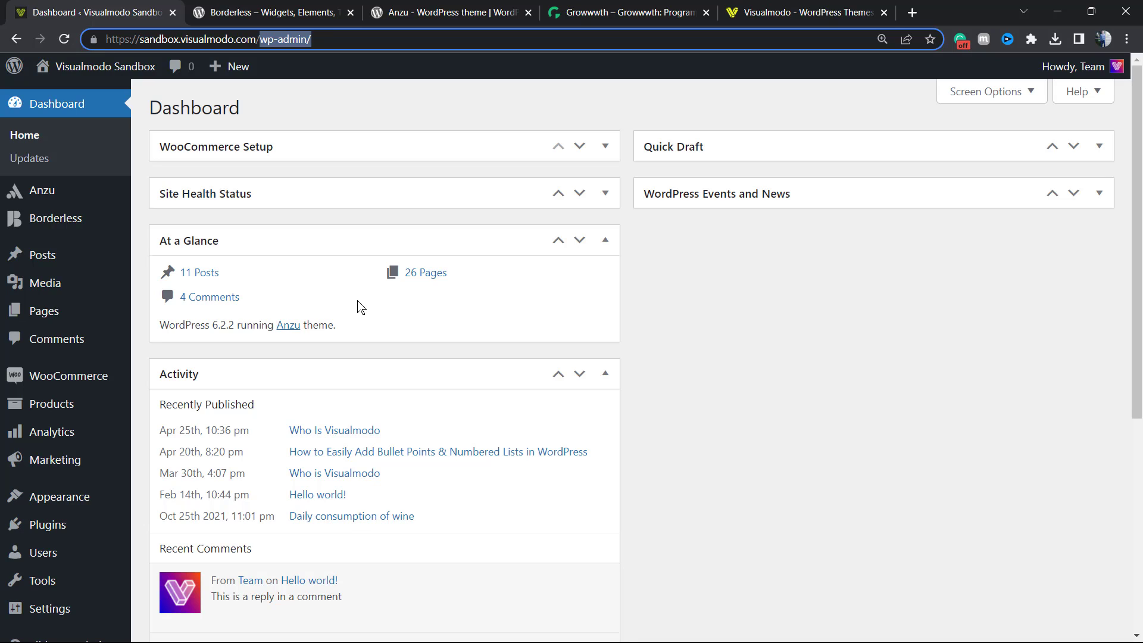
pyautogui.moveTo(41, 190)
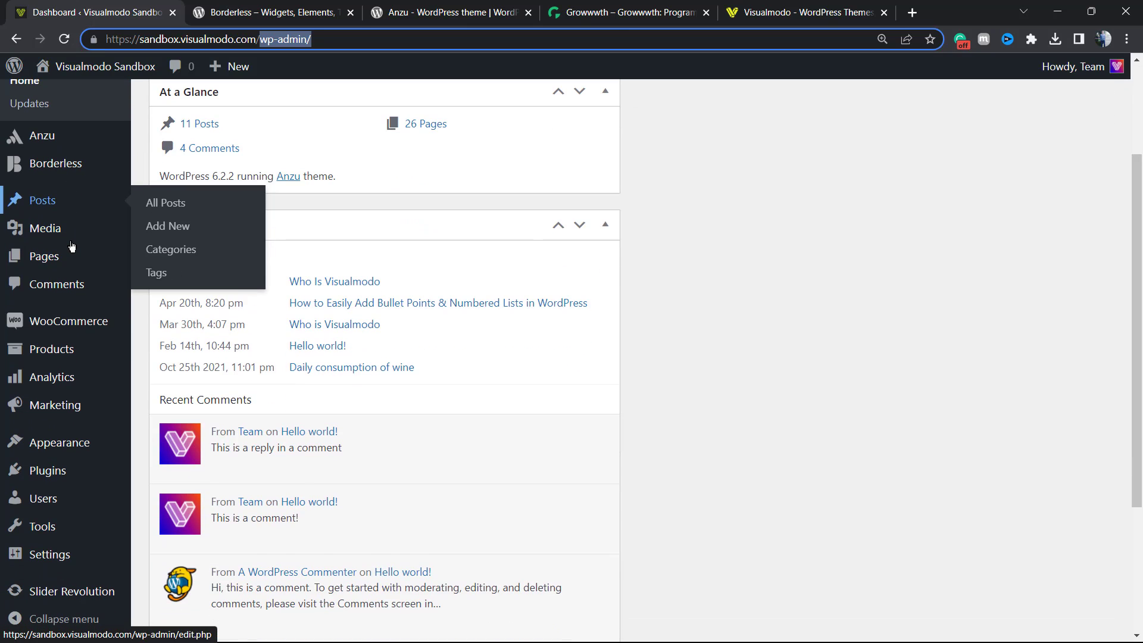
pyautogui.moveTo(42, 526)
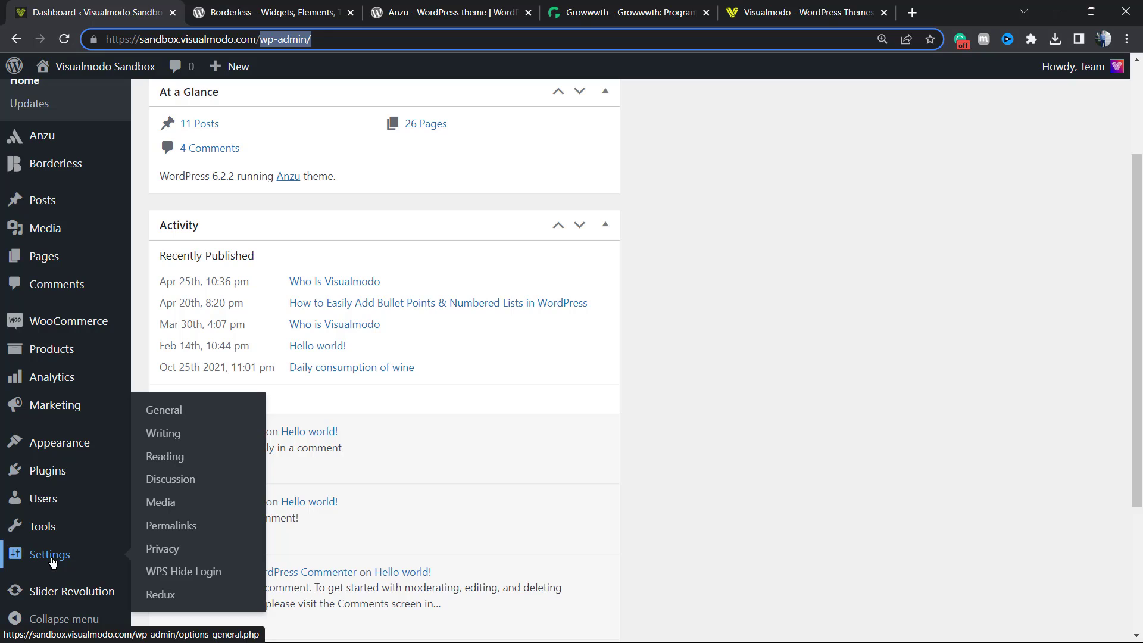
pyautogui.moveTo(163, 432)
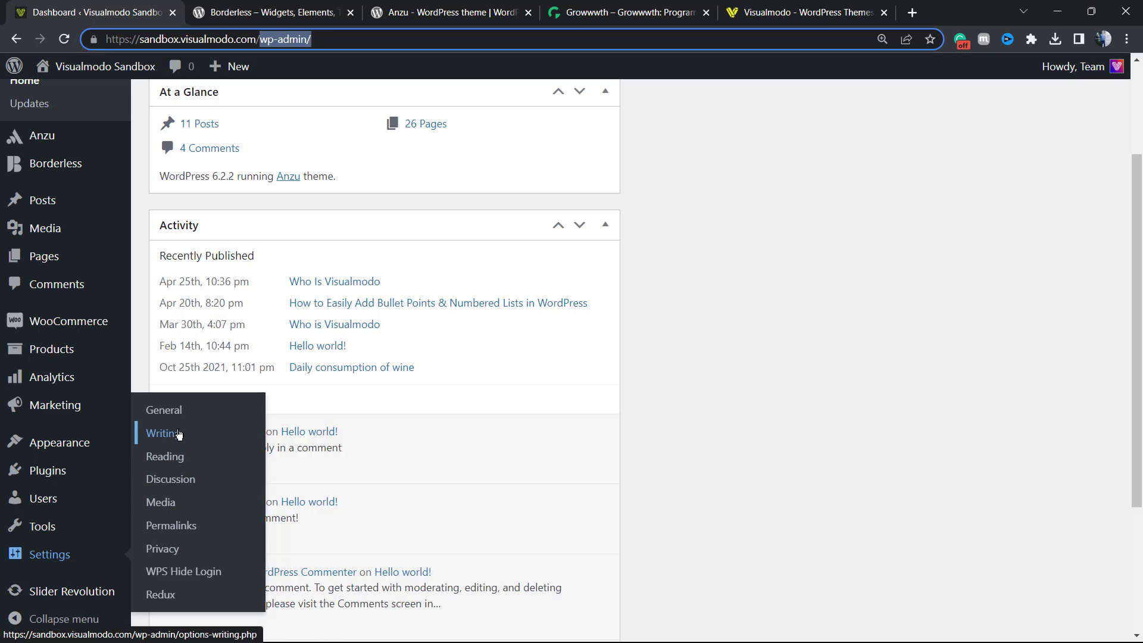
# Step: Choose Writing under Settings in the admin sidebar
pyautogui.click(162, 433)
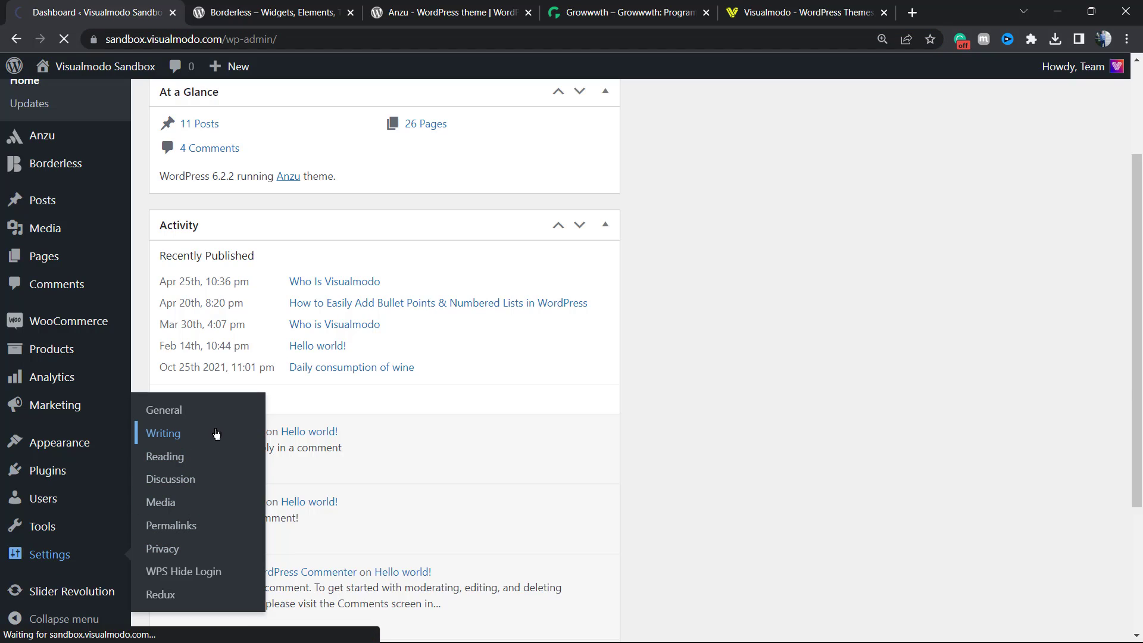
# Step: Load the Writing Settings page showing default category, post-by-email and update services
pyautogui.click(163, 433)
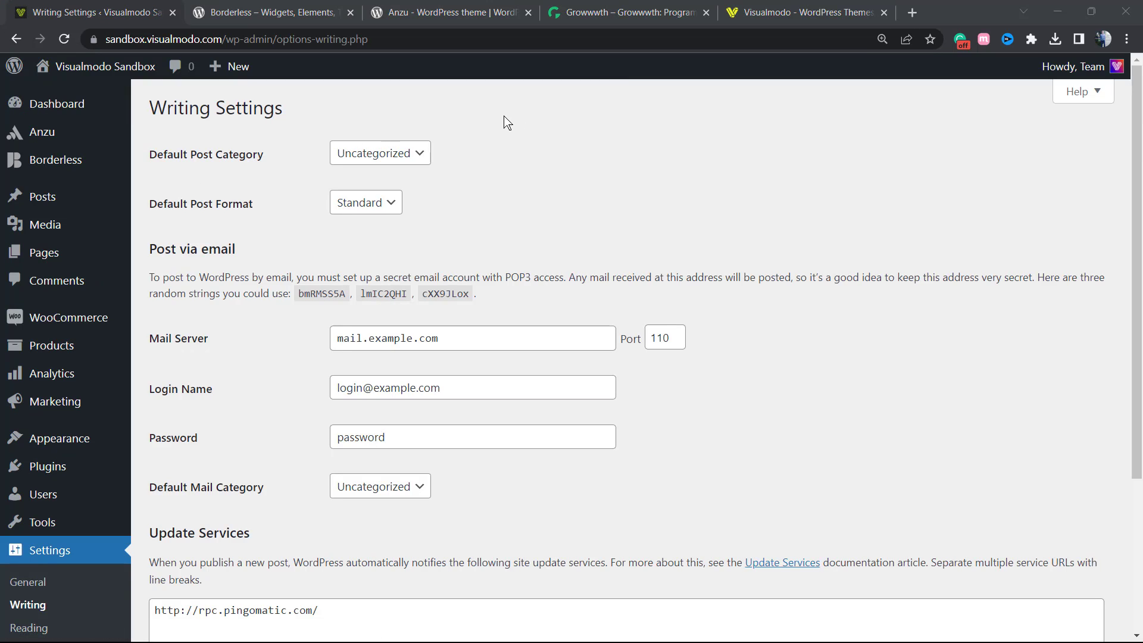
pyautogui.moveTo(455, 140)
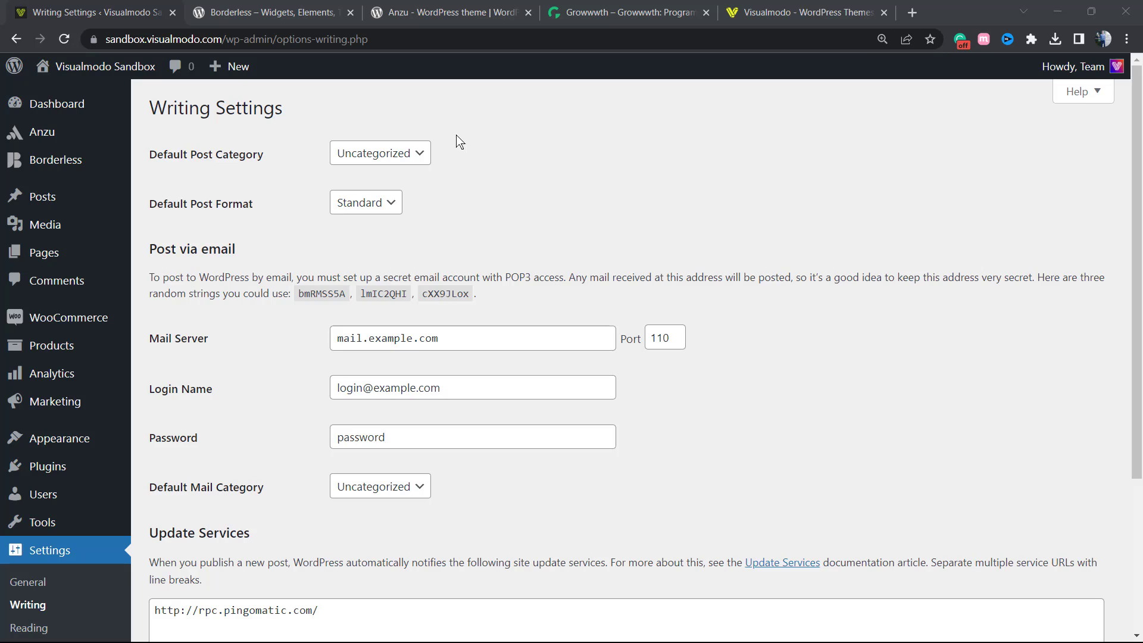
pyautogui.moveTo(445, 141)
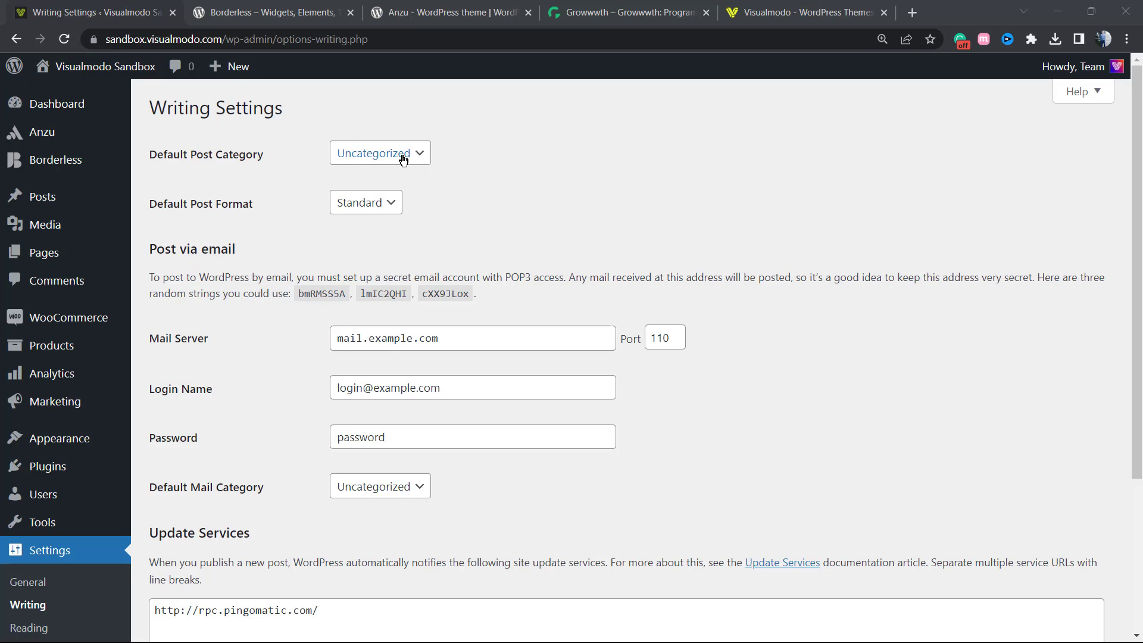
pyautogui.moveTo(43, 196)
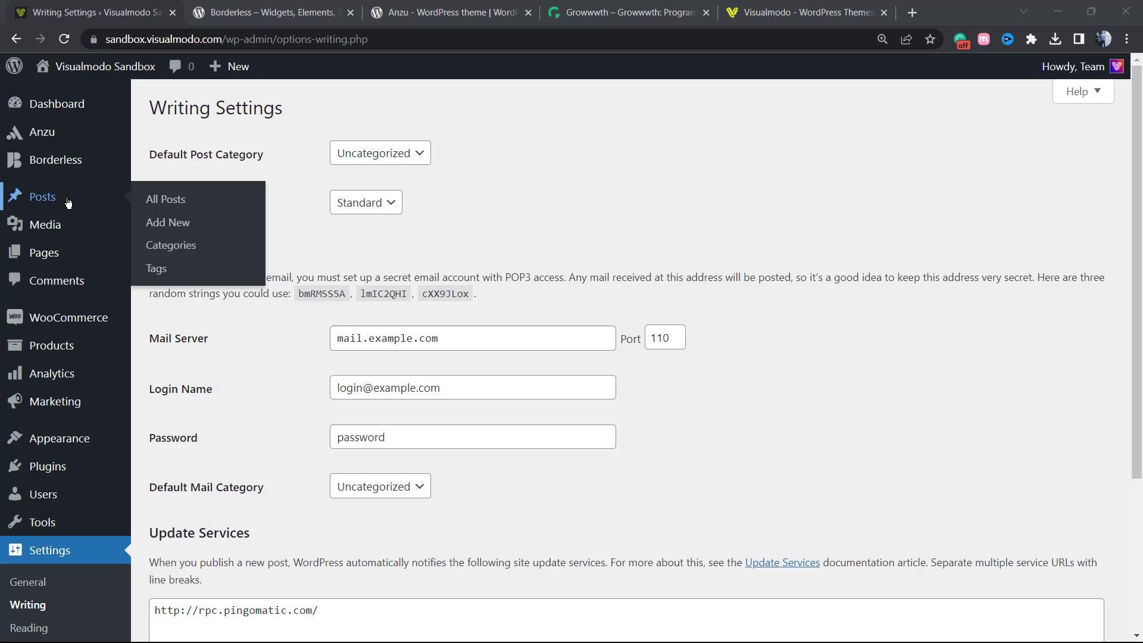
pyautogui.moveTo(172, 245)
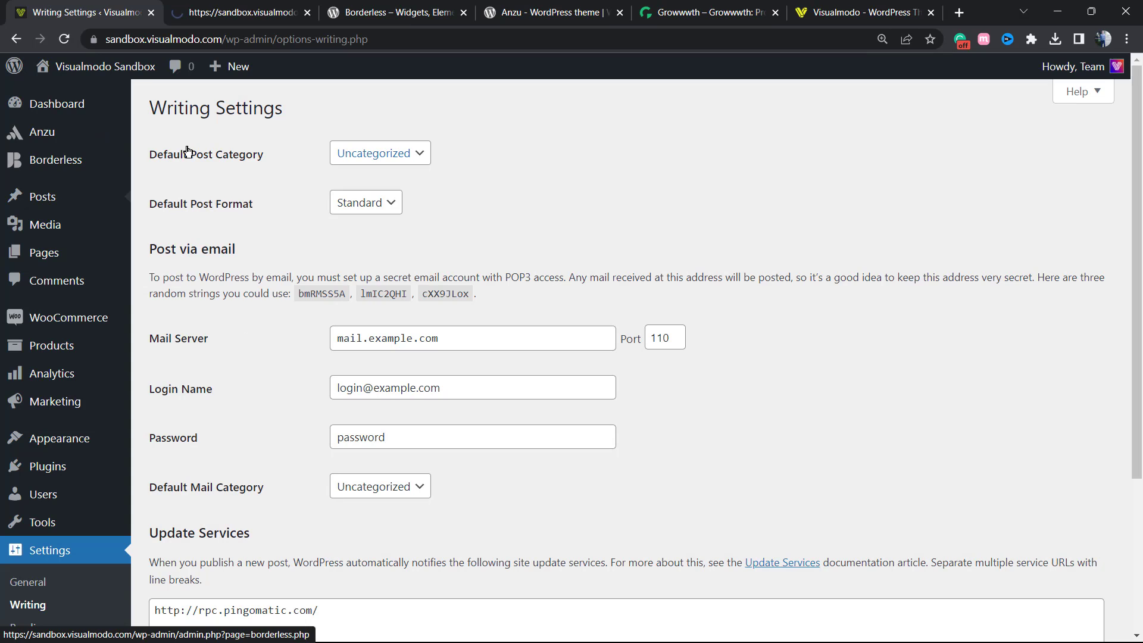
pyautogui.click(171, 246)
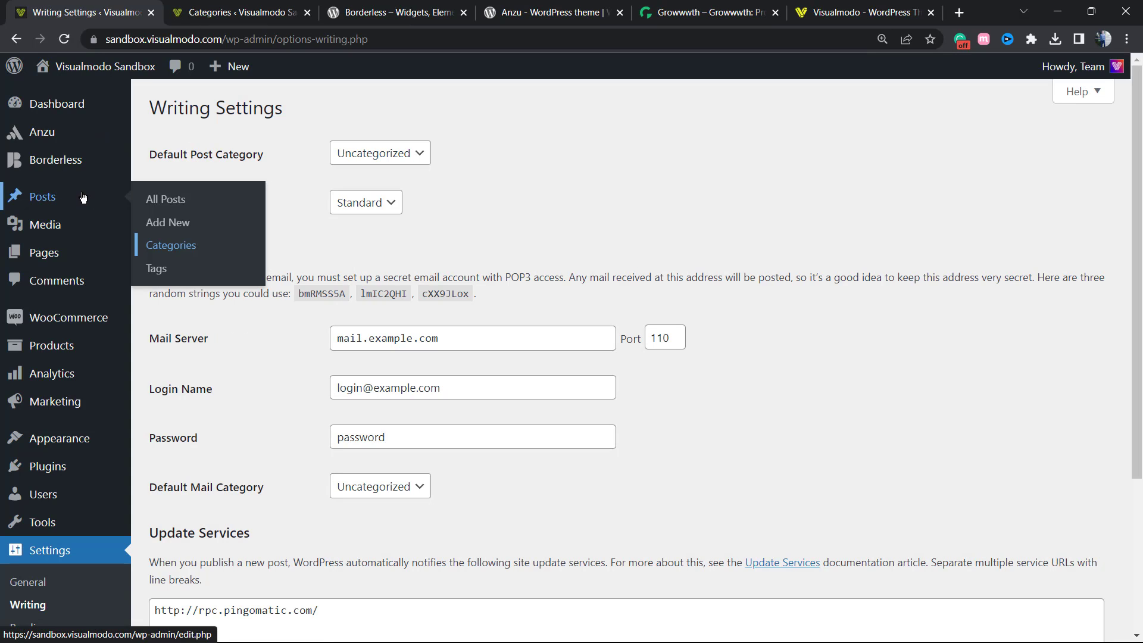
pyautogui.click(171, 245)
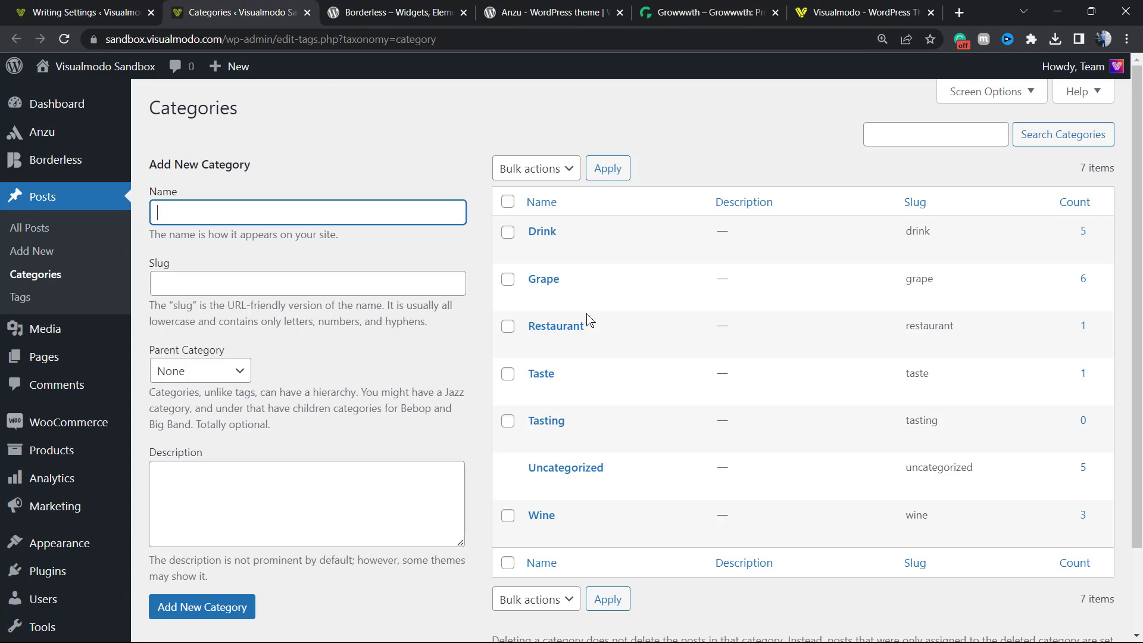
pyautogui.moveTo(418, 105)
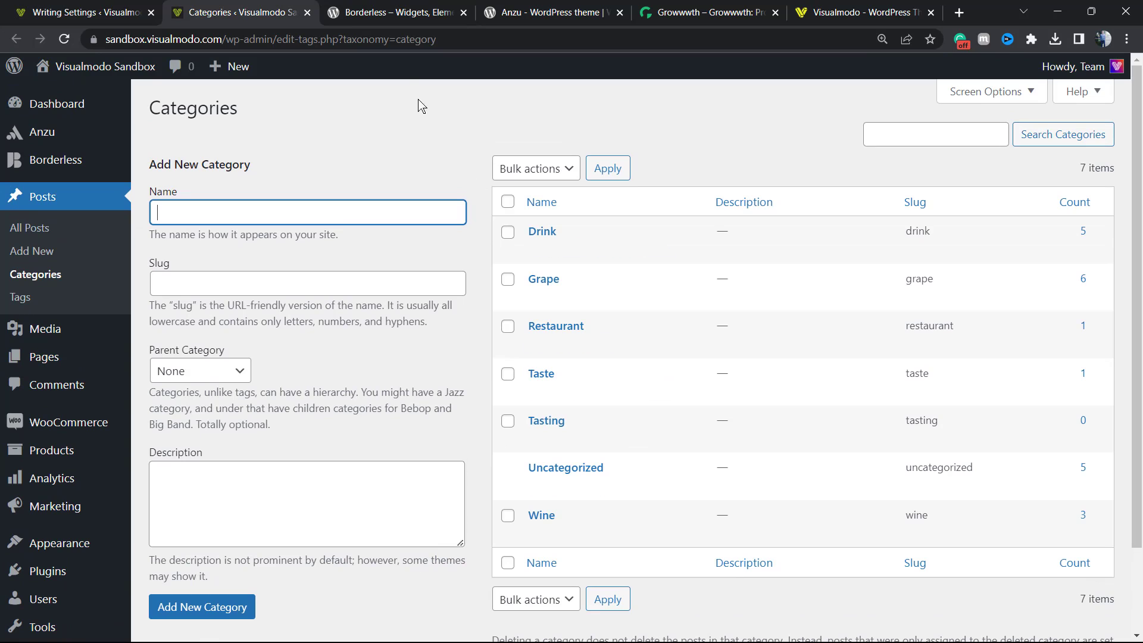
pyautogui.click(80, 12)
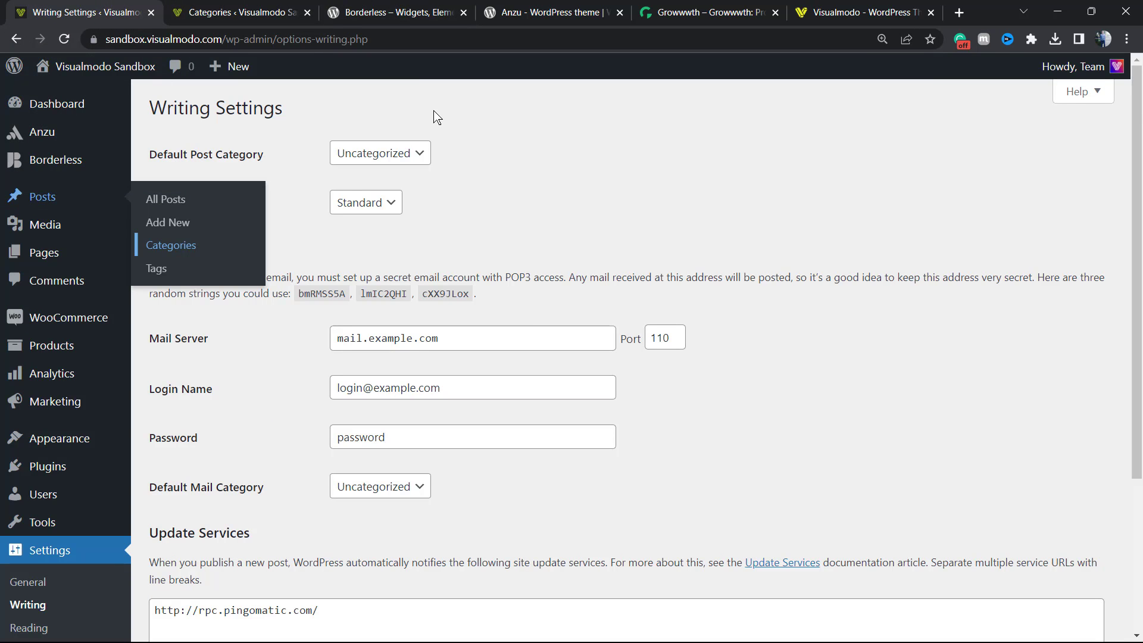
pyautogui.moveTo(473, 172)
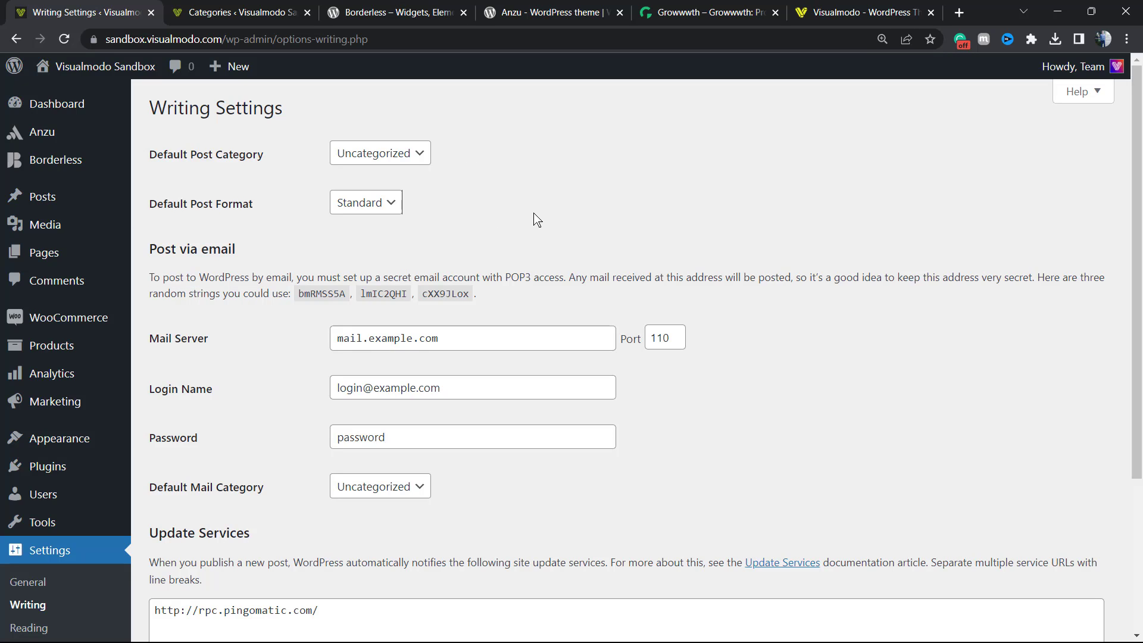
# Step: Set Default Post Category to Wine in Writing Settings
pyautogui.click(379, 152)
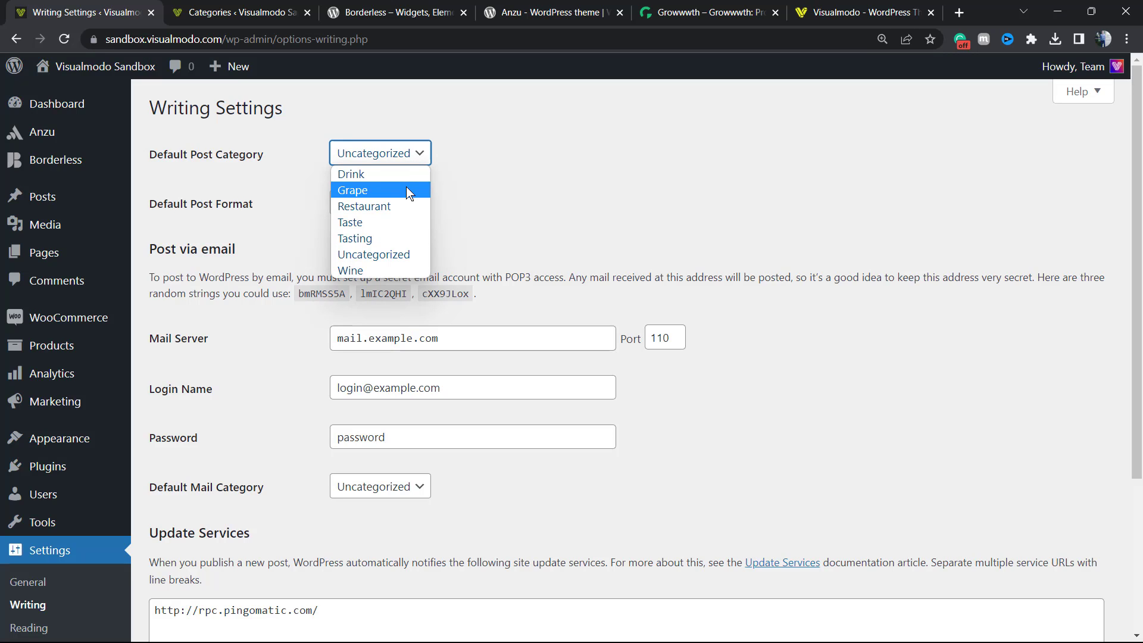
pyautogui.moveTo(381, 238)
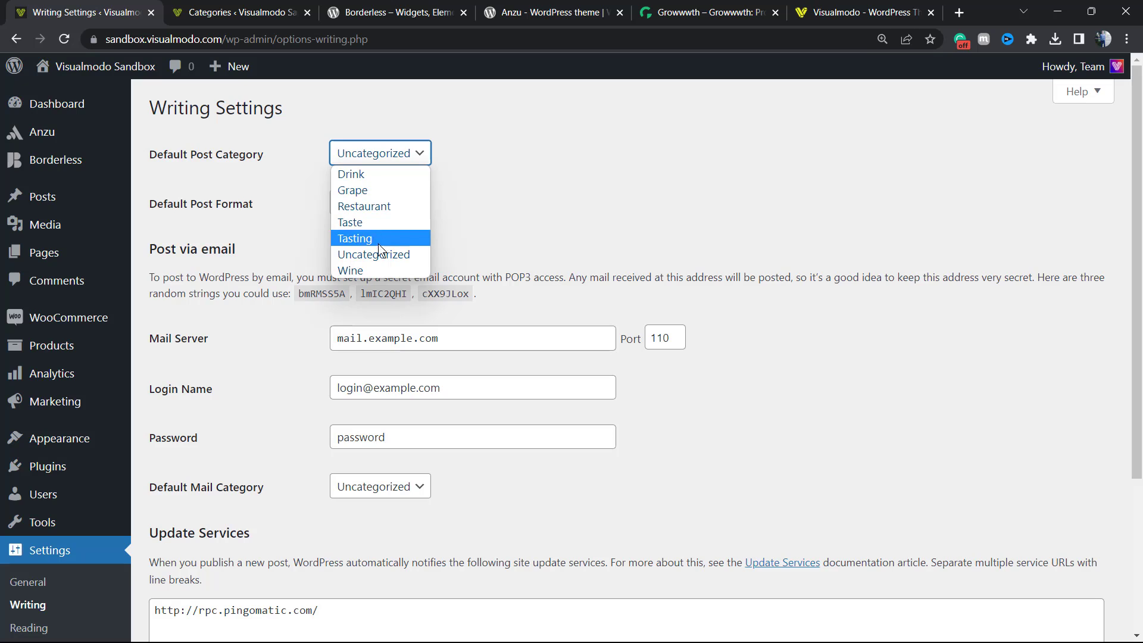
pyautogui.click(350, 270)
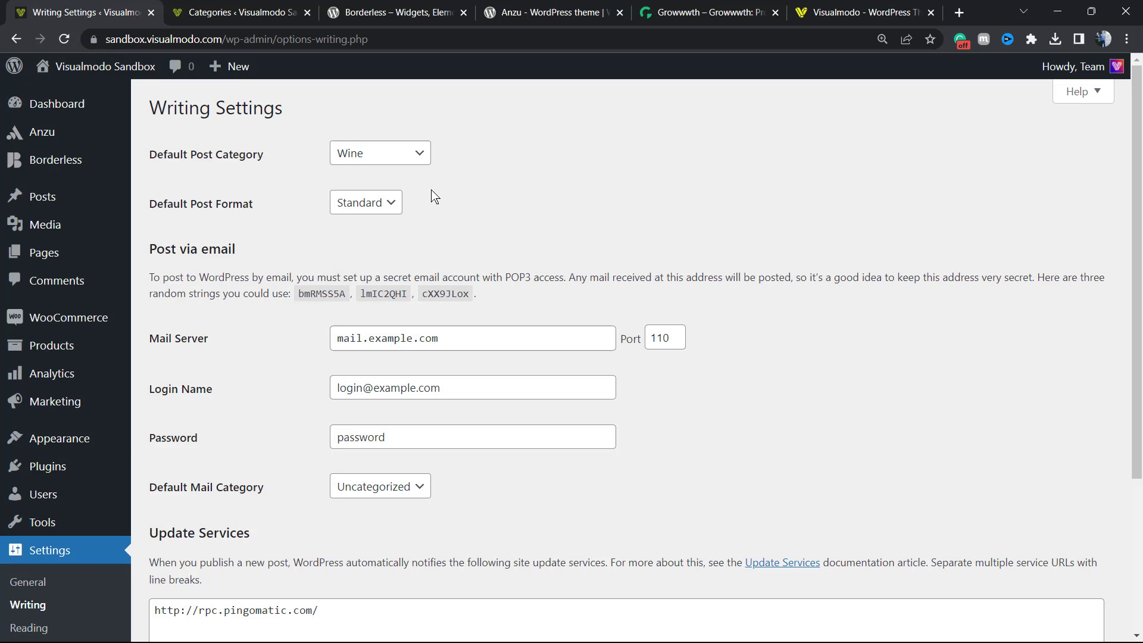
pyautogui.moveTo(399, 151)
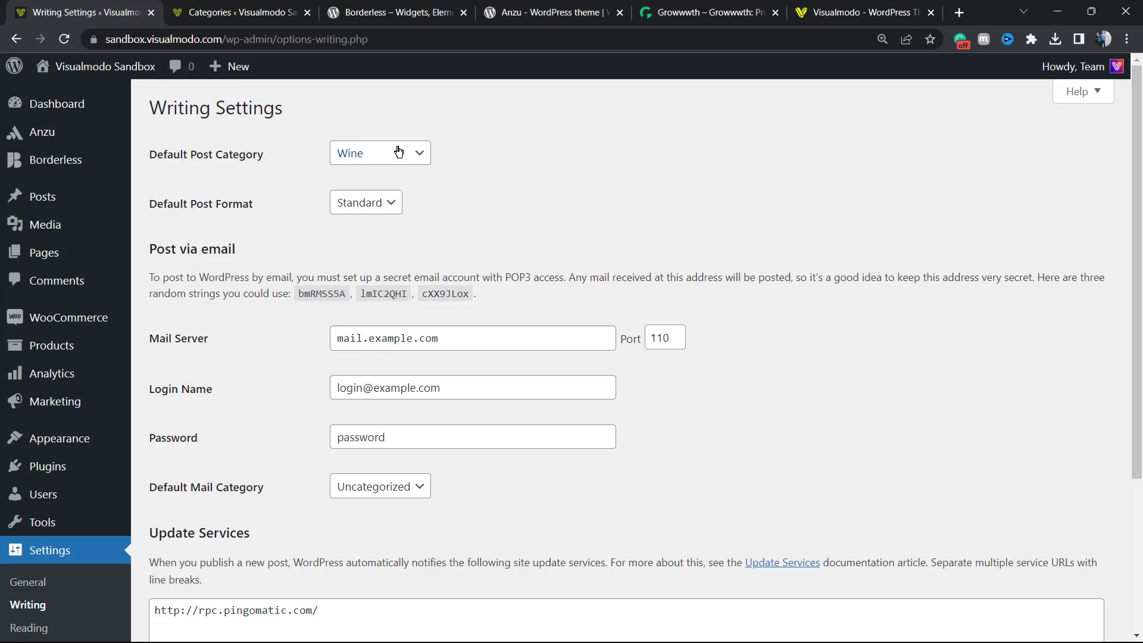
pyautogui.moveTo(527, 199)
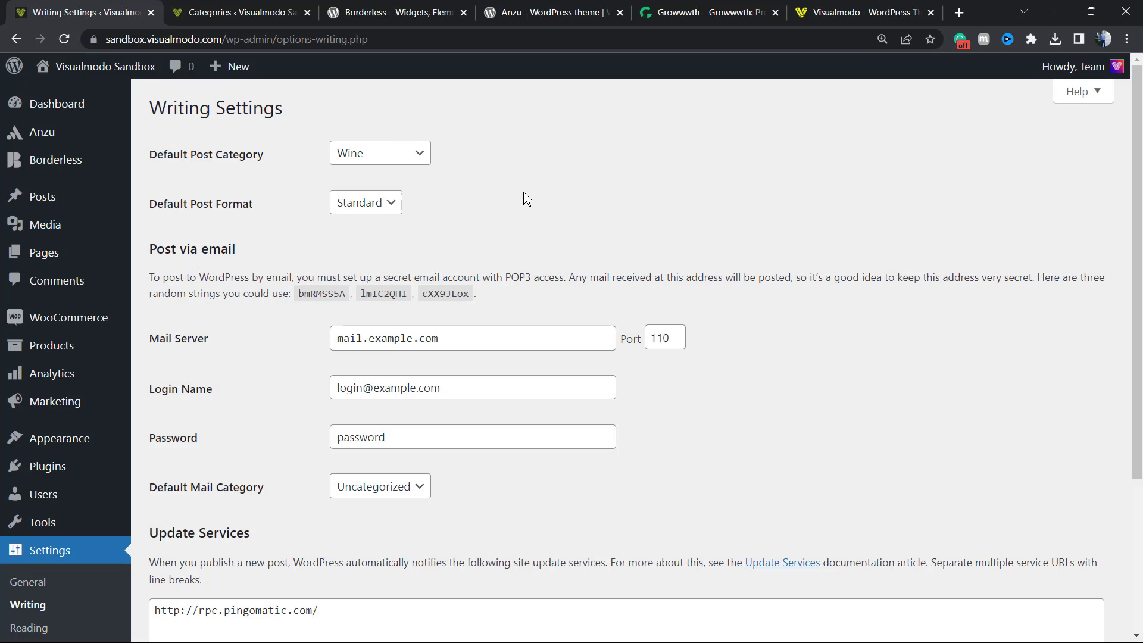
pyautogui.moveTo(517, 201)
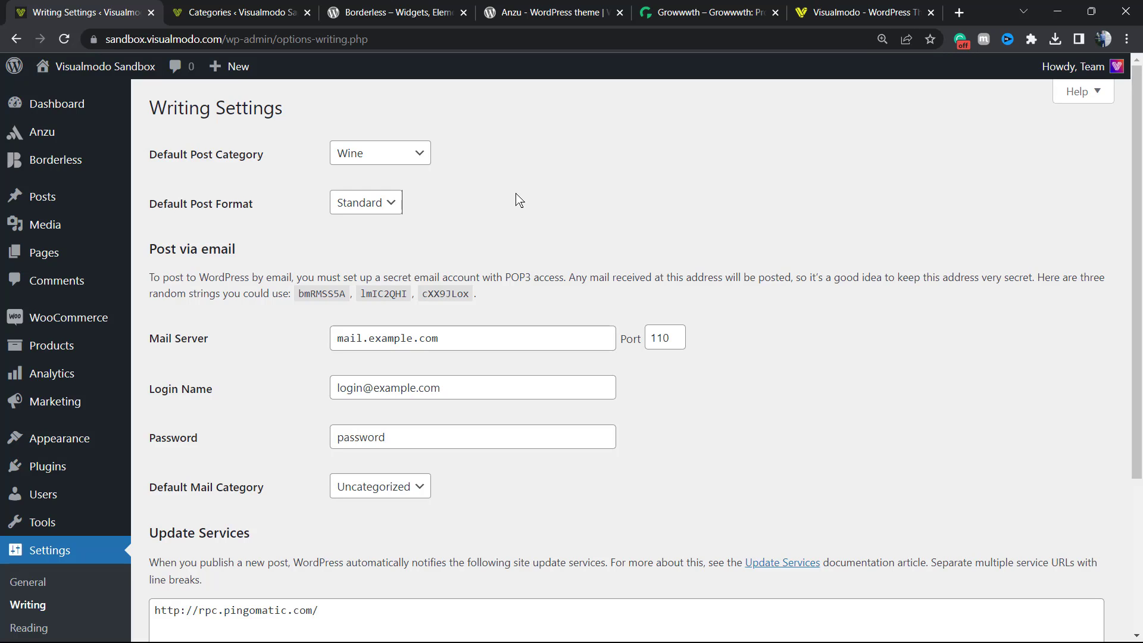
pyautogui.moveTo(517, 201)
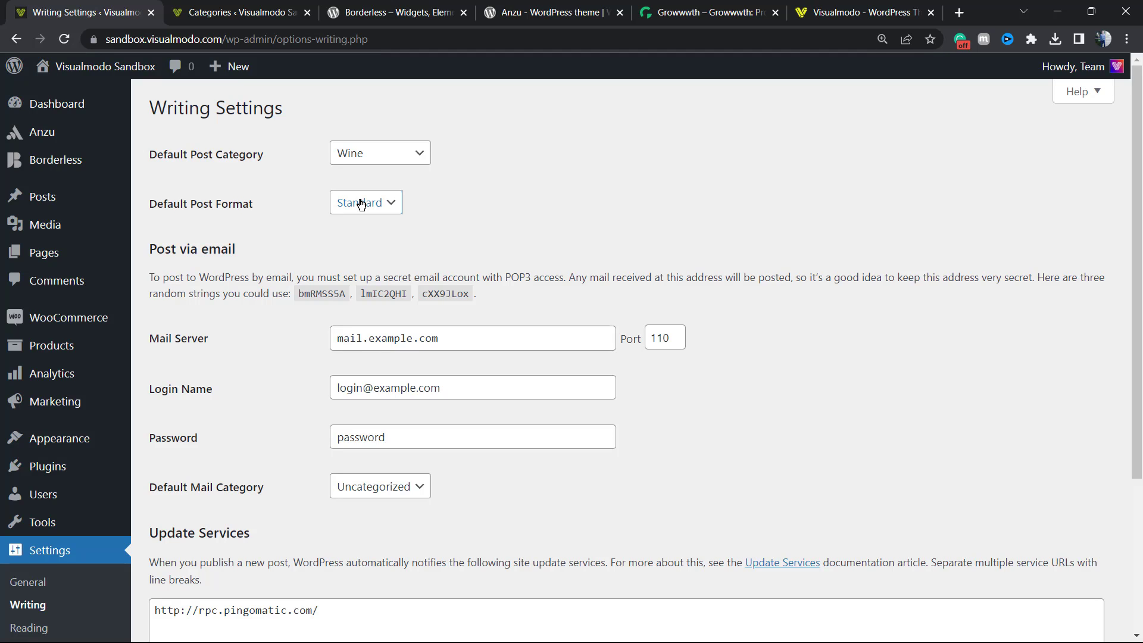
pyautogui.click(365, 202)
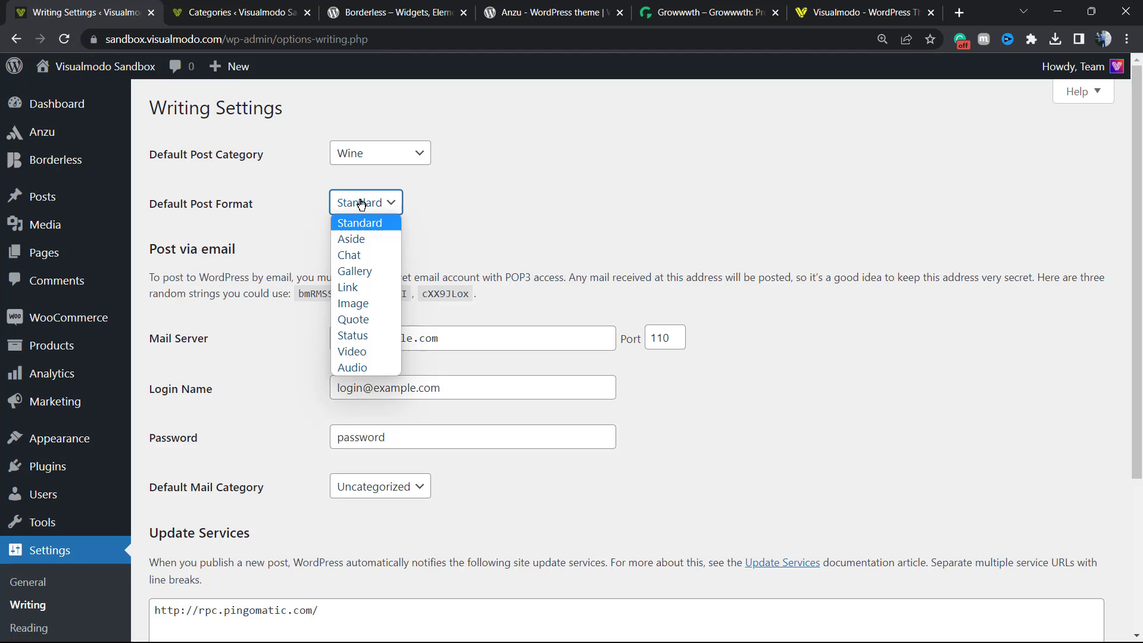
pyautogui.moveTo(355, 271)
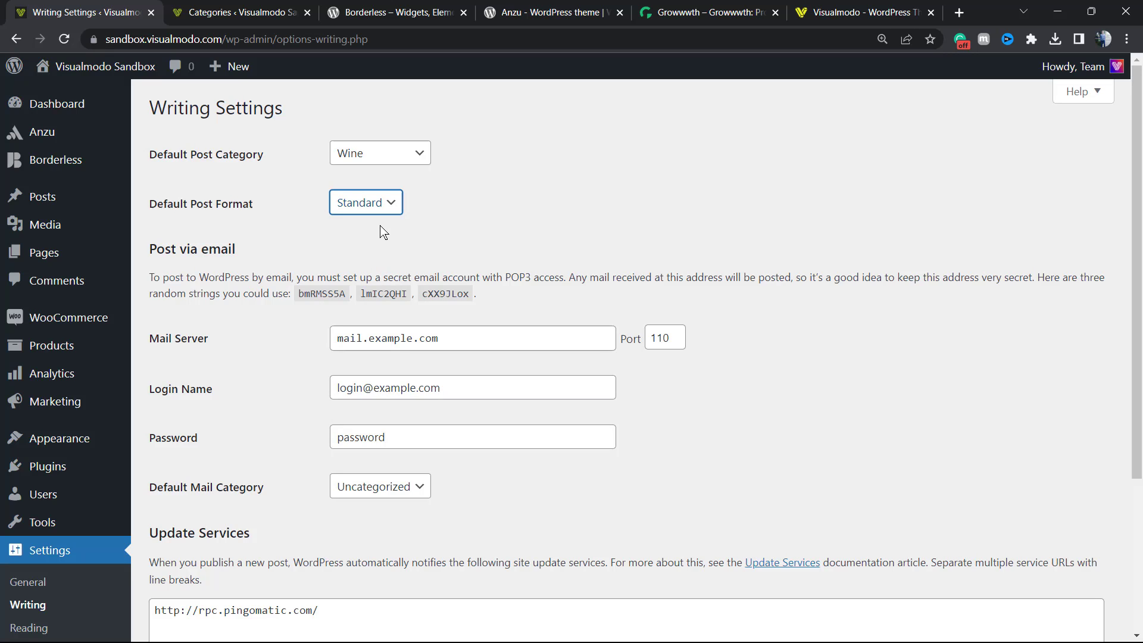
pyautogui.click(365, 201)
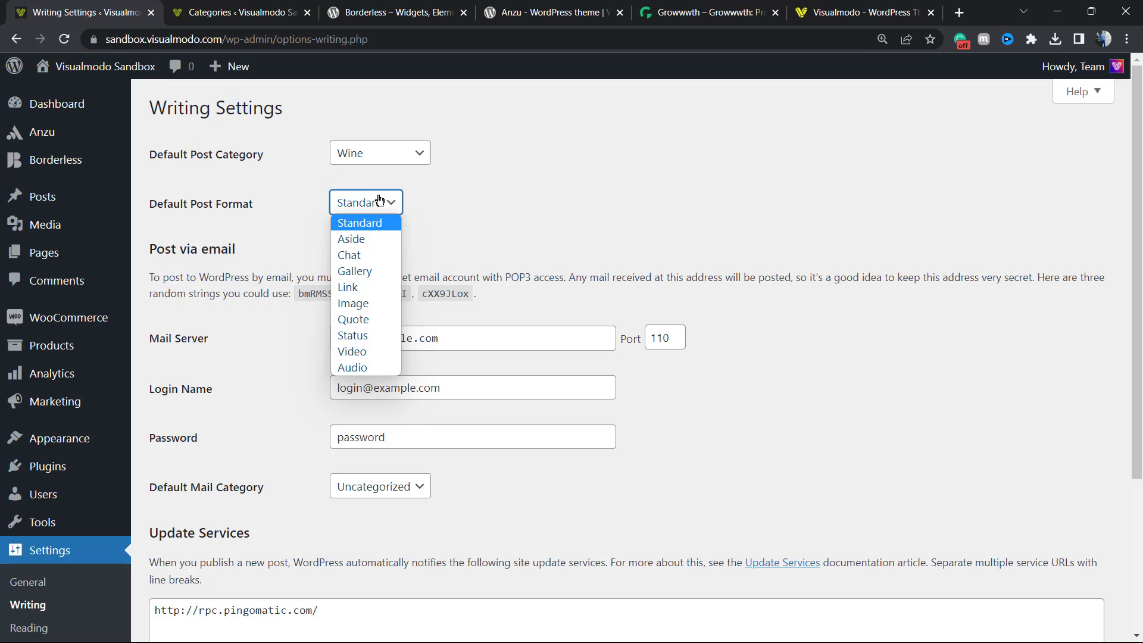
pyautogui.moveTo(365, 254)
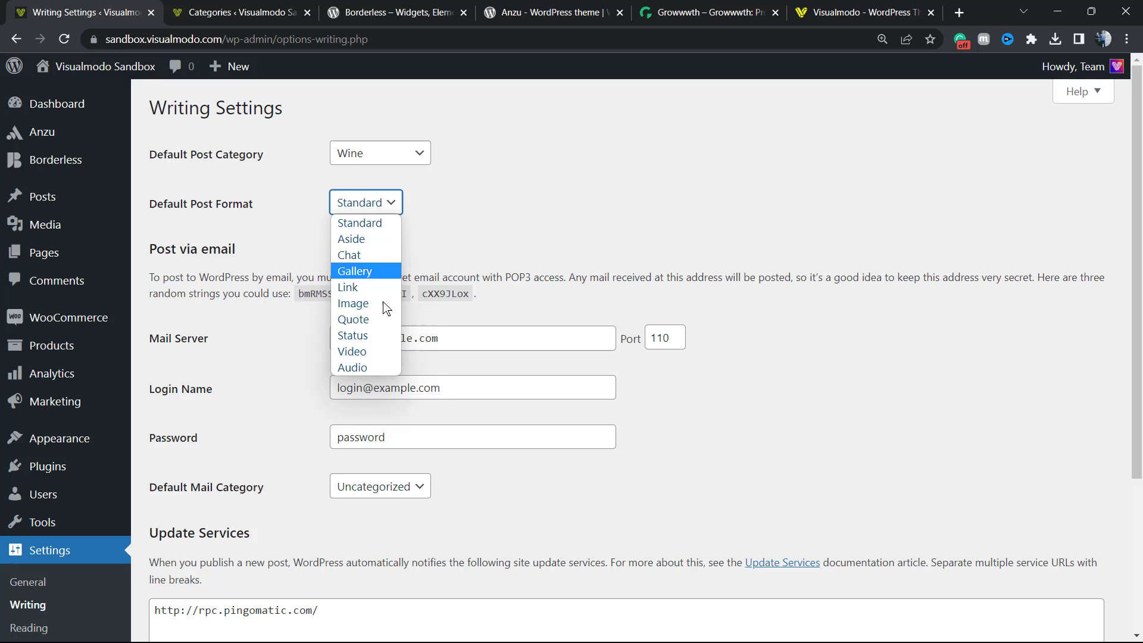
pyautogui.click(365, 202)
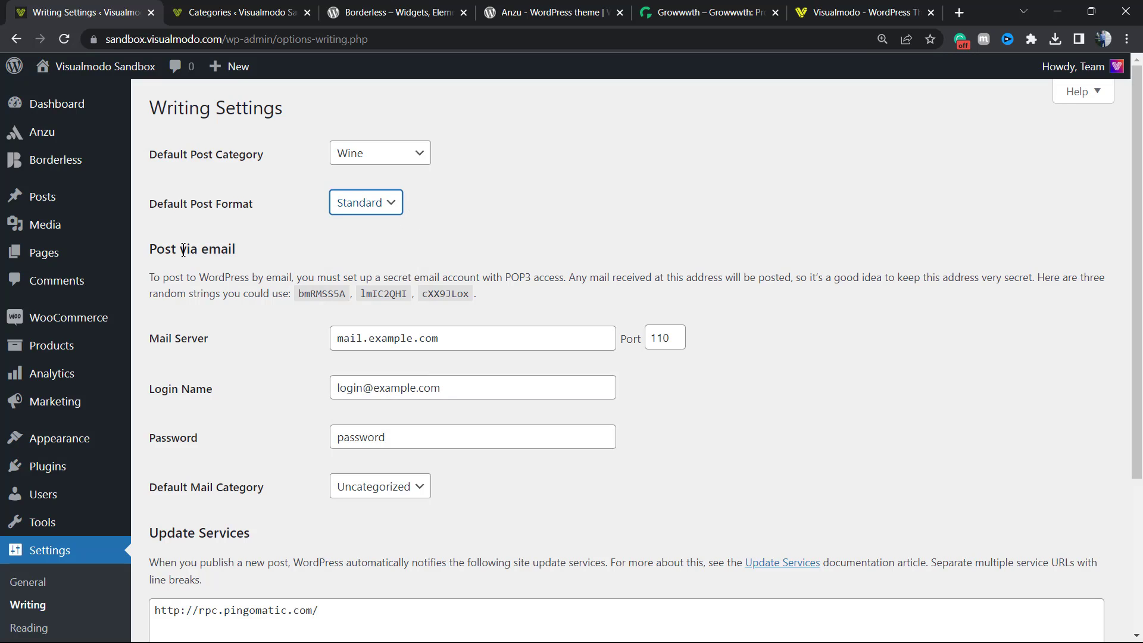
pyautogui.doubleClick(192, 248)
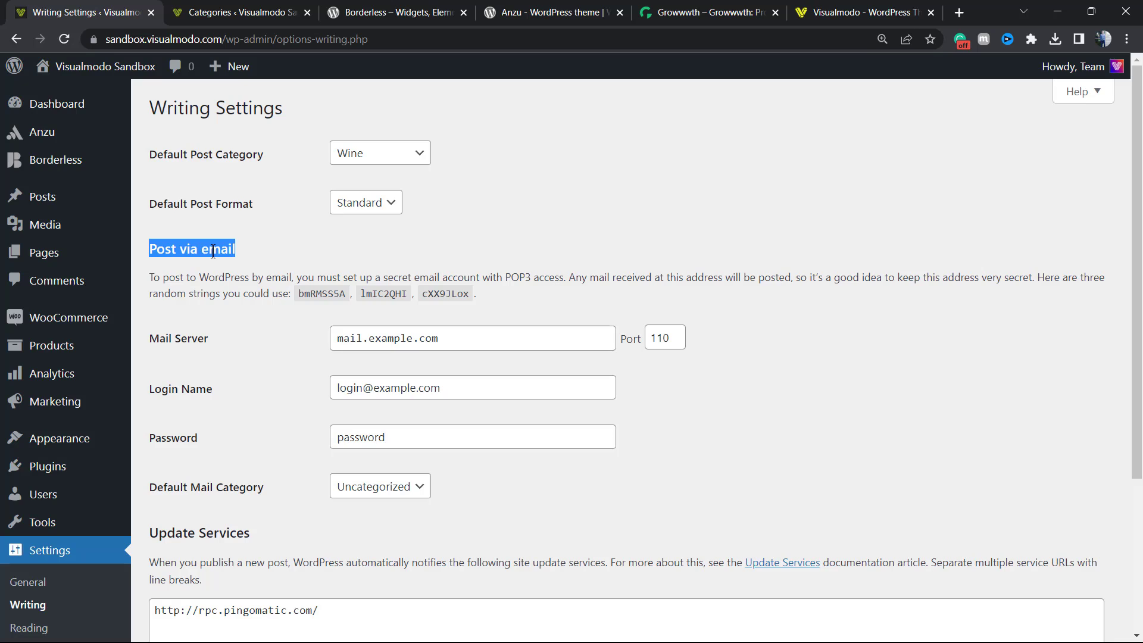
pyautogui.moveTo(527, 303)
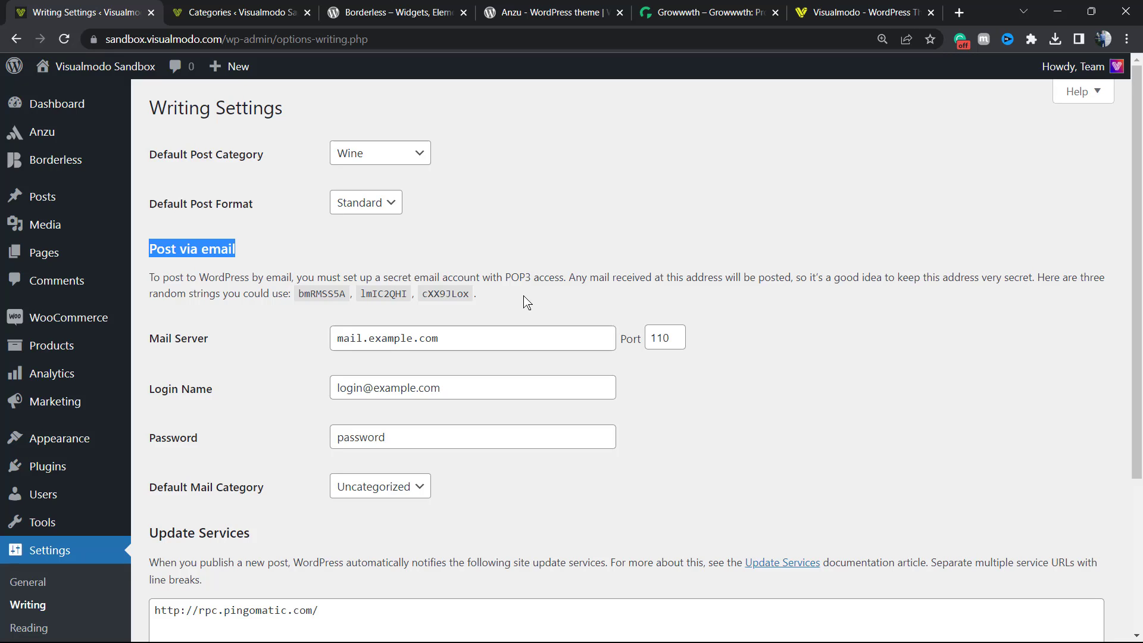
pyautogui.moveTo(353, 309)
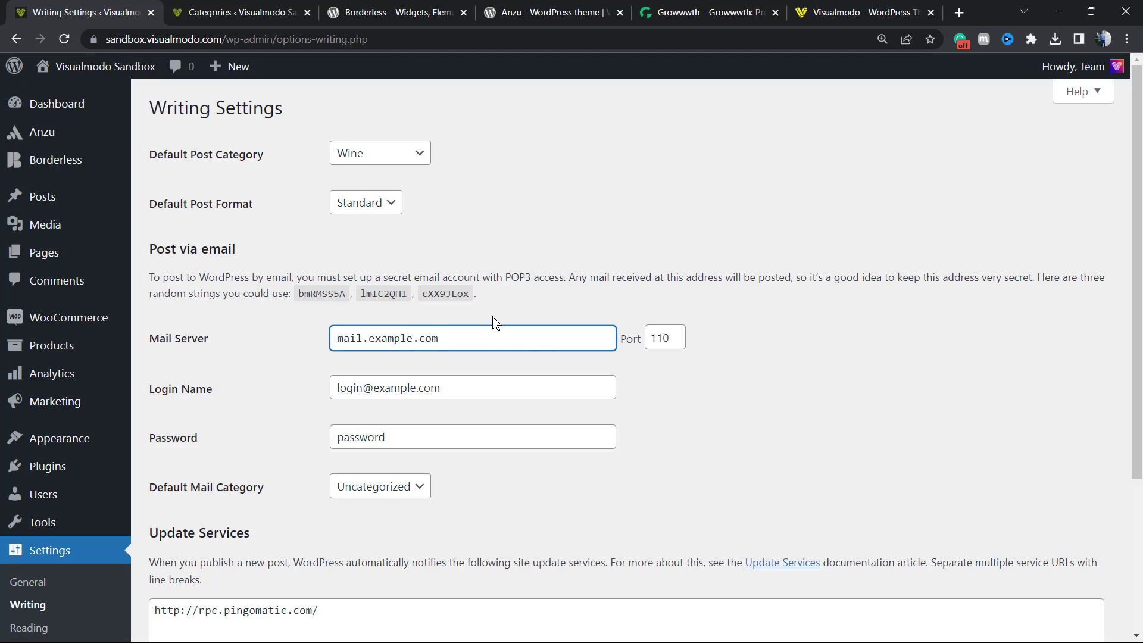
pyautogui.click(472, 338)
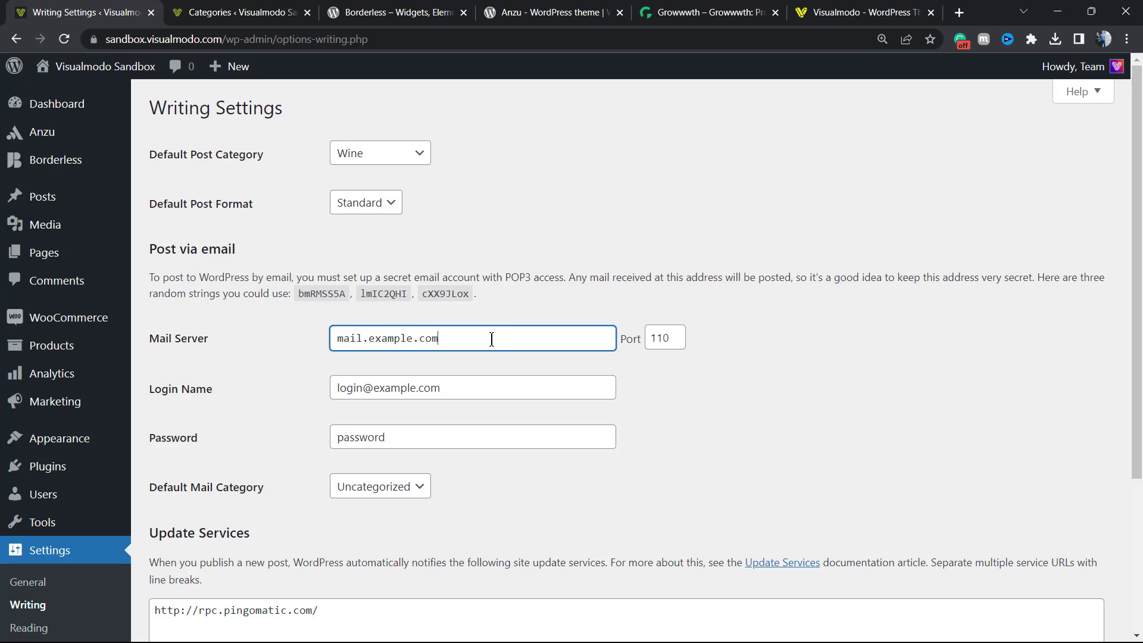
pyautogui.moveTo(494, 361)
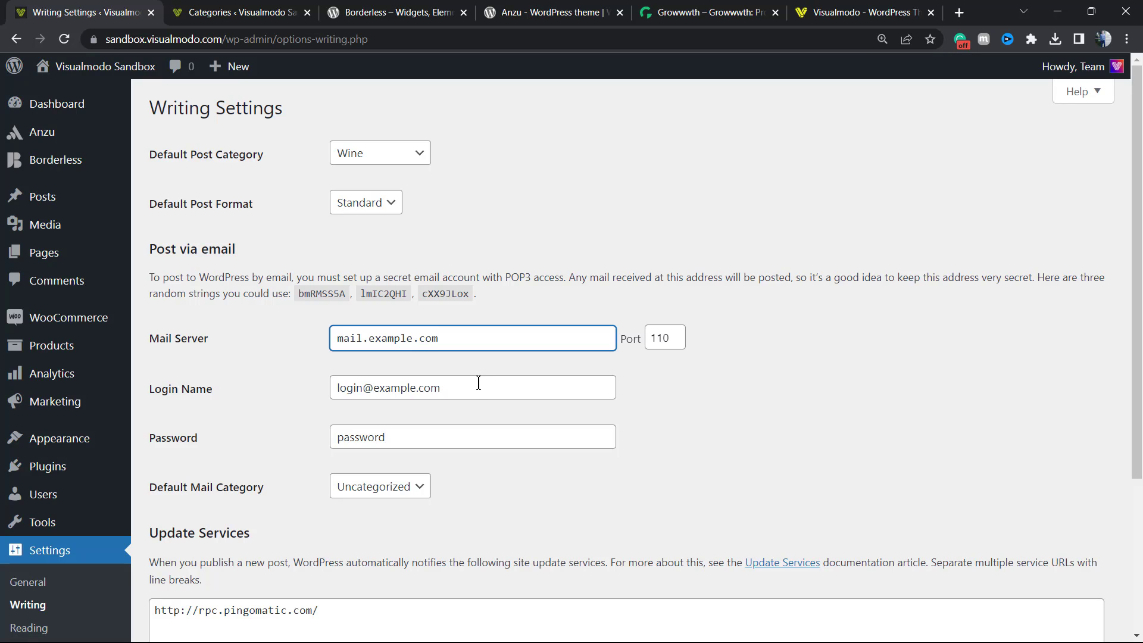
pyautogui.moveTo(475, 389)
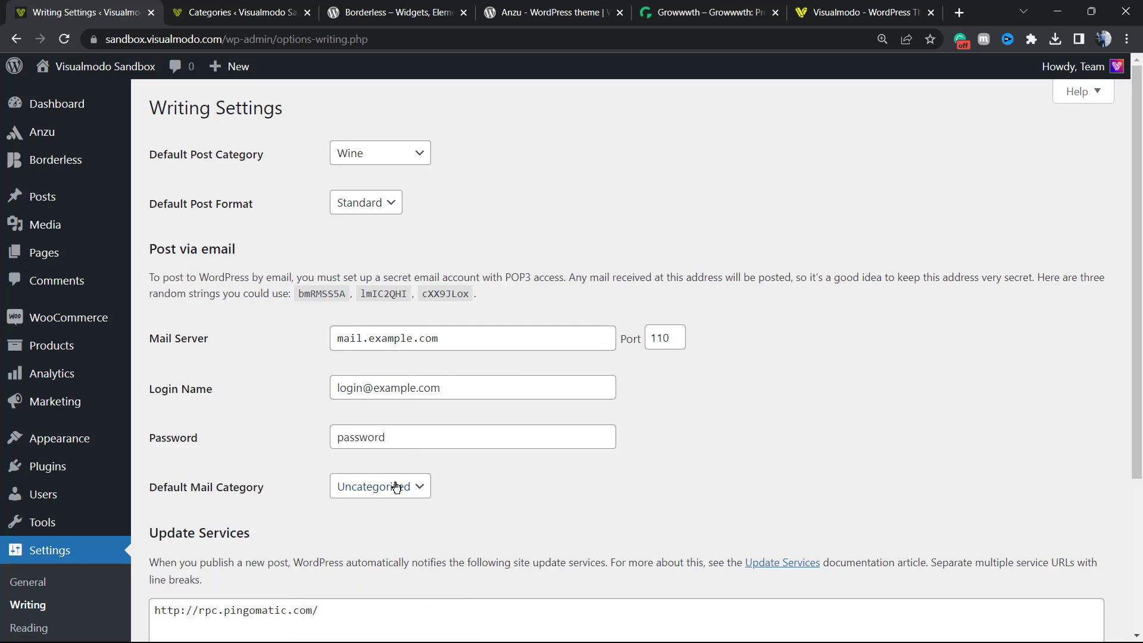
pyautogui.click(380, 487)
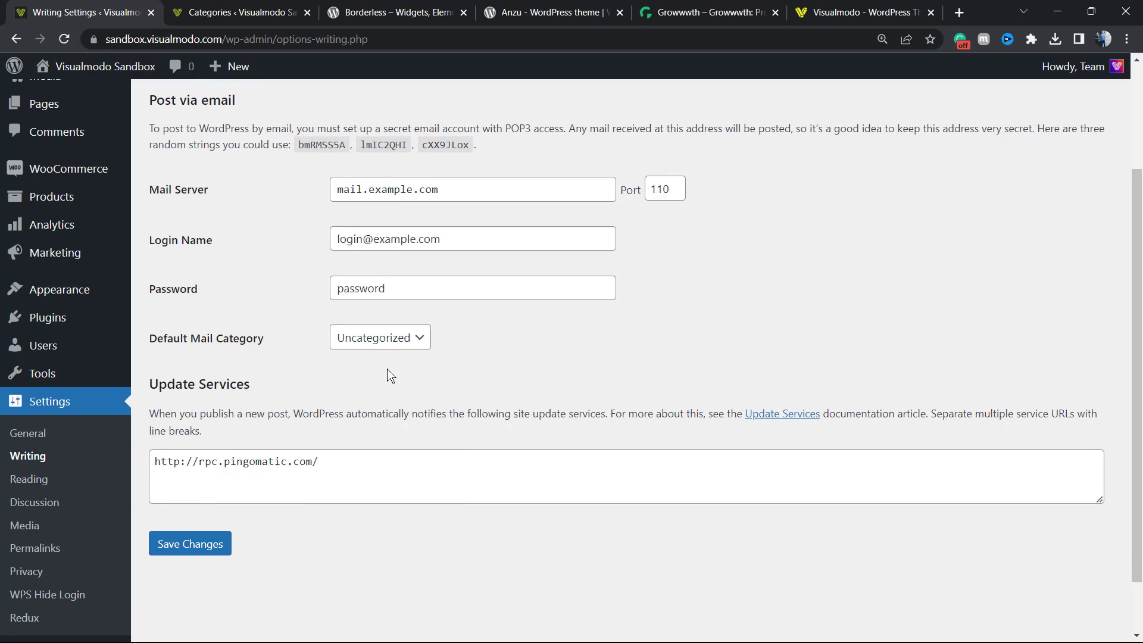
pyautogui.moveTo(392, 377)
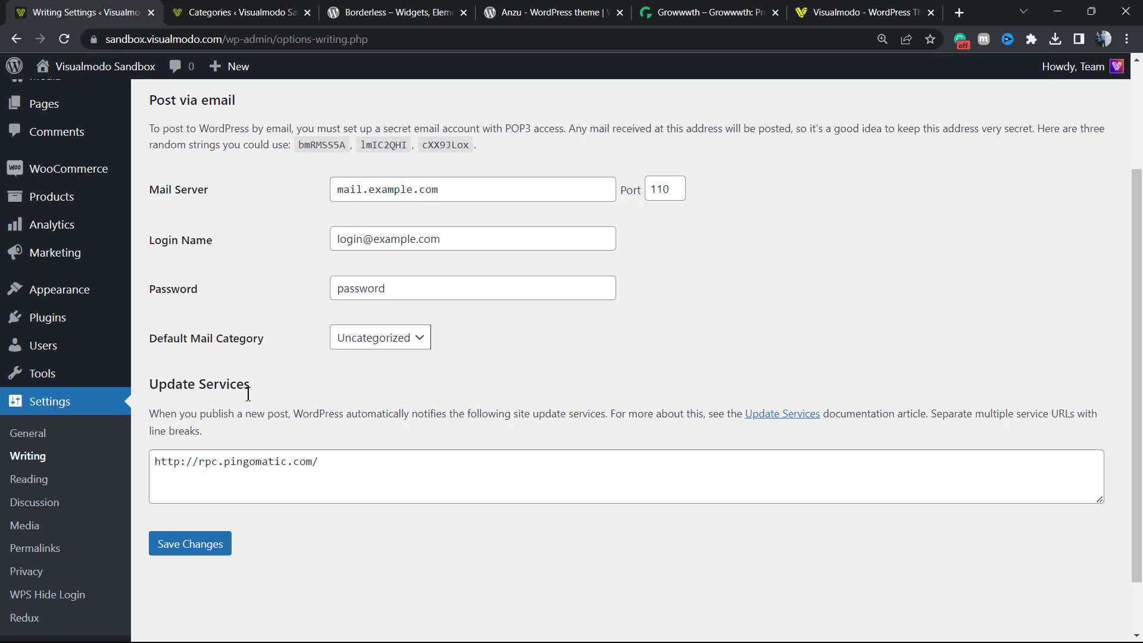
pyautogui.moveTo(498, 380)
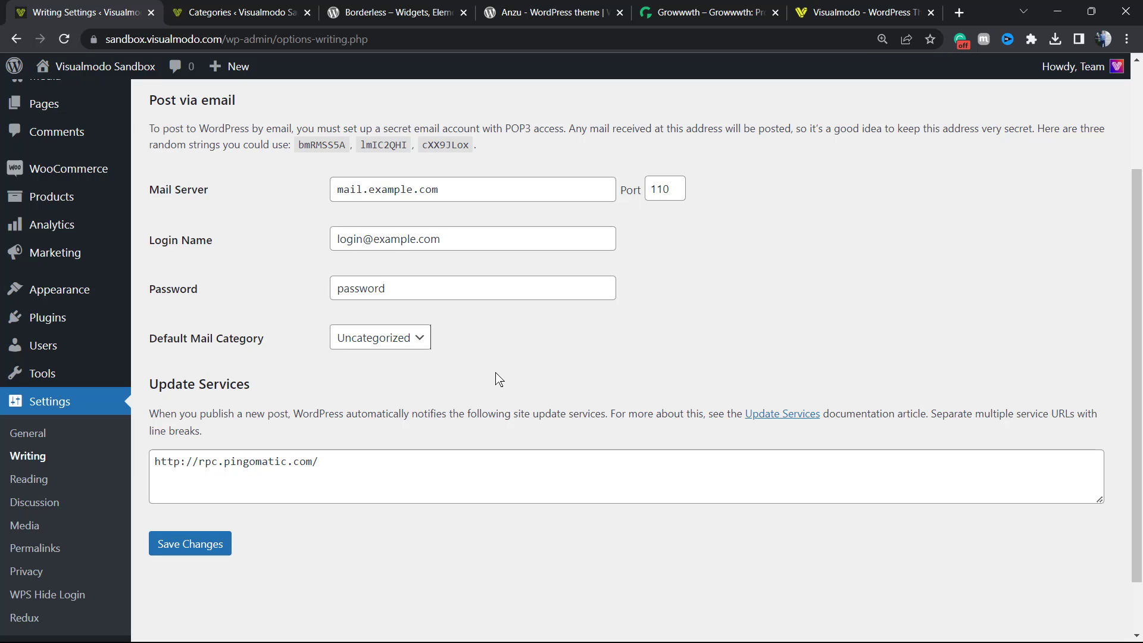
pyautogui.moveTo(572, 429)
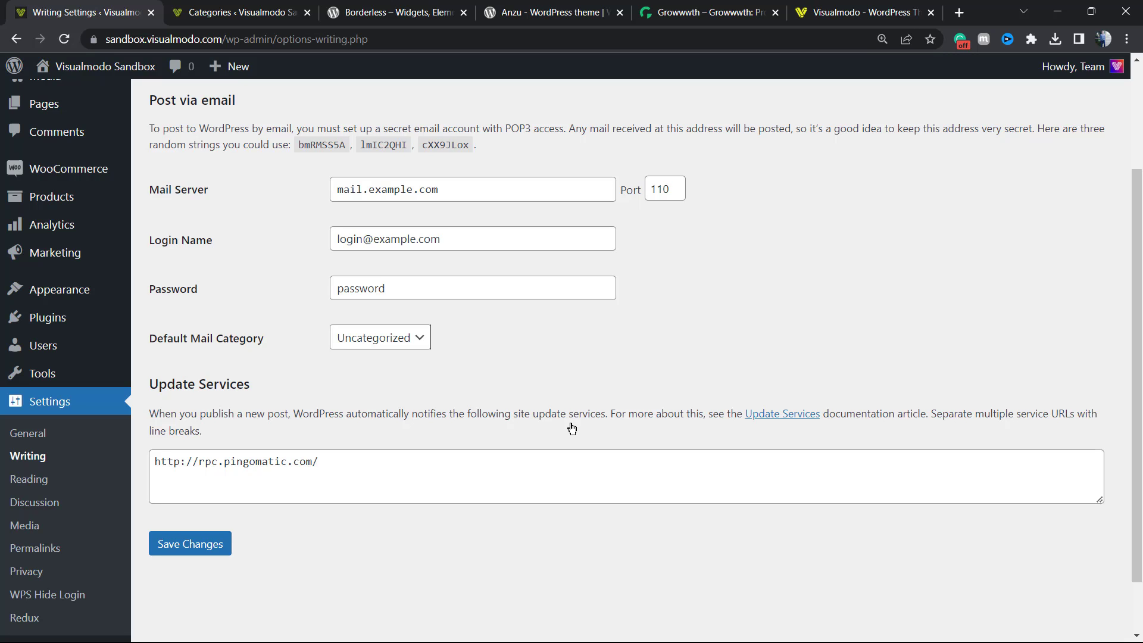
# Step: Bring up the context menu for the Update Services documentation link
pyautogui.rightClick(781, 413)
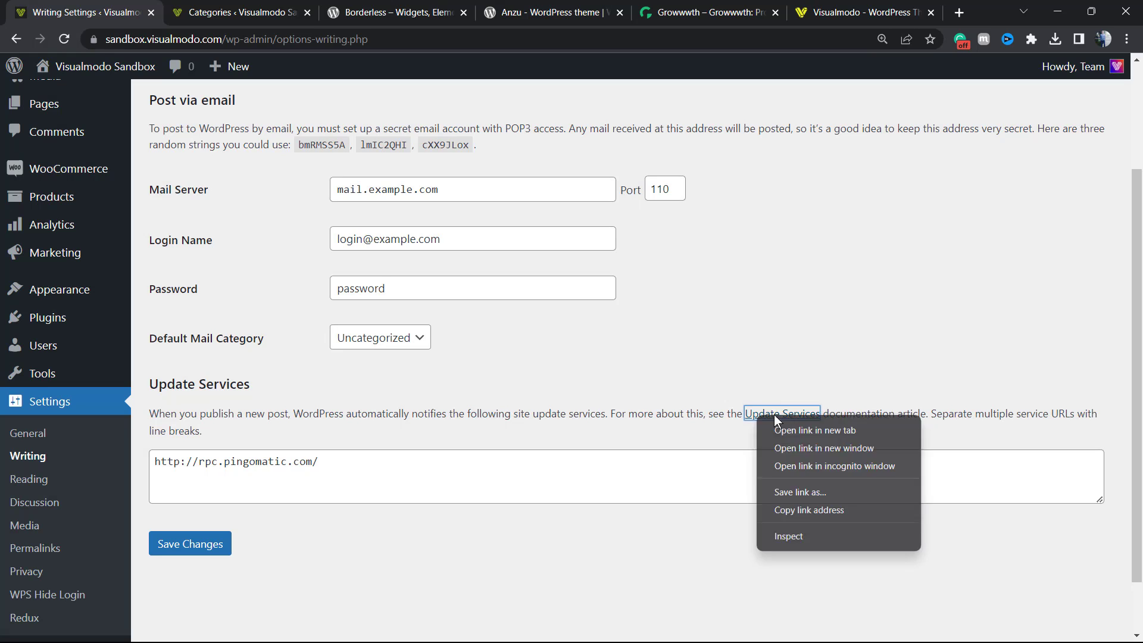
# Step: Open the Update Services article in a new tab and scroll through Common Usage
pyautogui.click(814, 430)
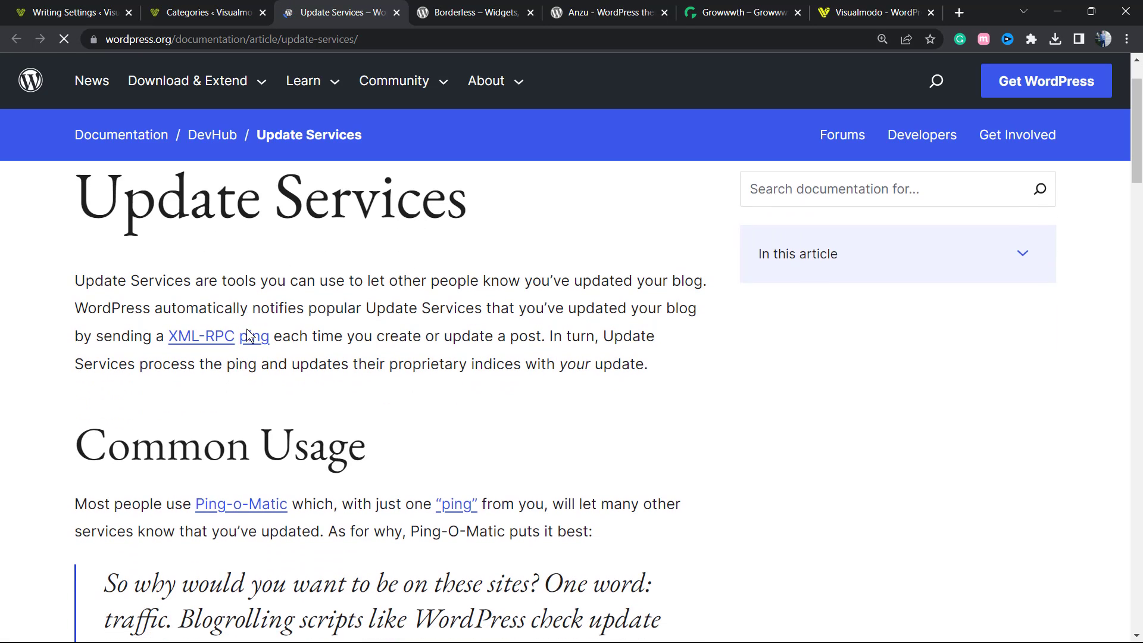
pyautogui.scroll(-3)
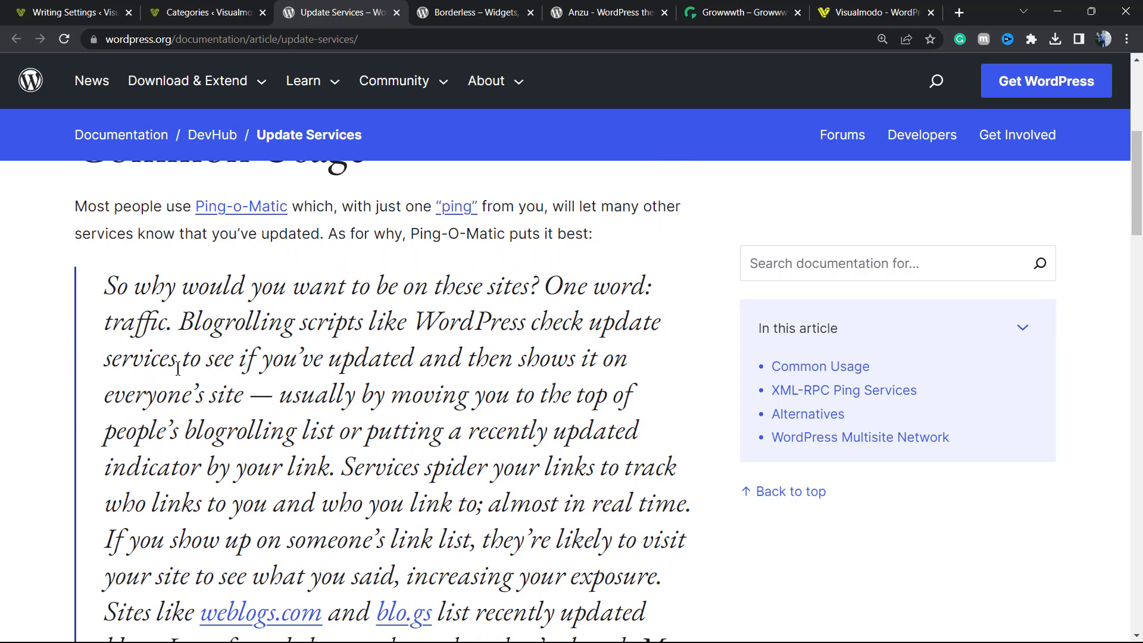
pyautogui.scroll(3)
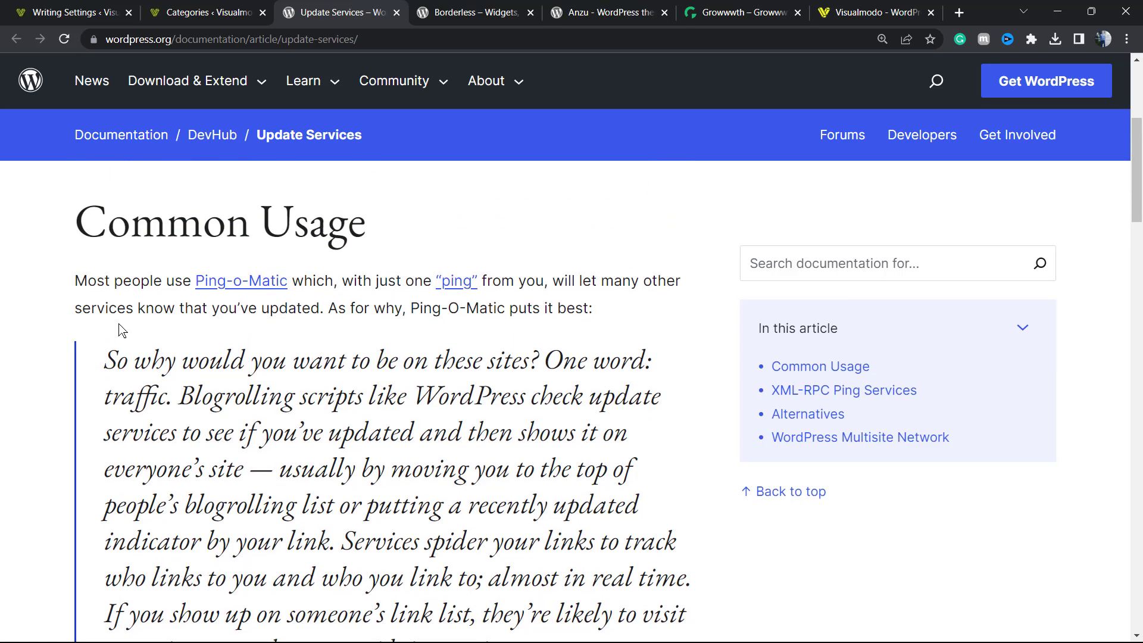
pyautogui.moveTo(167, 286)
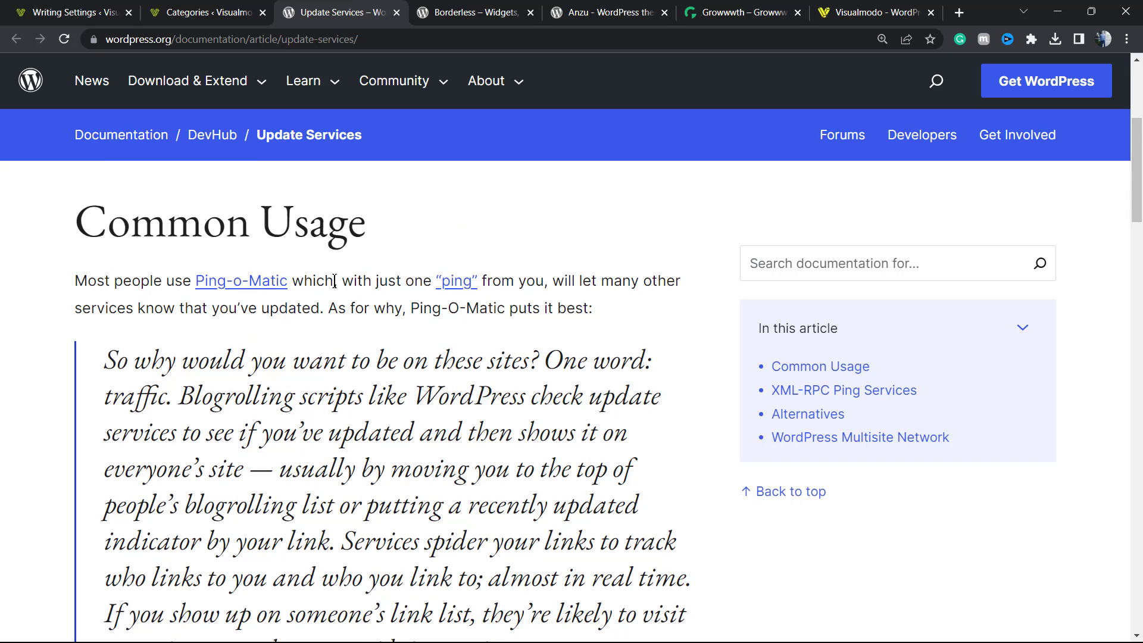
pyautogui.scroll(-3)
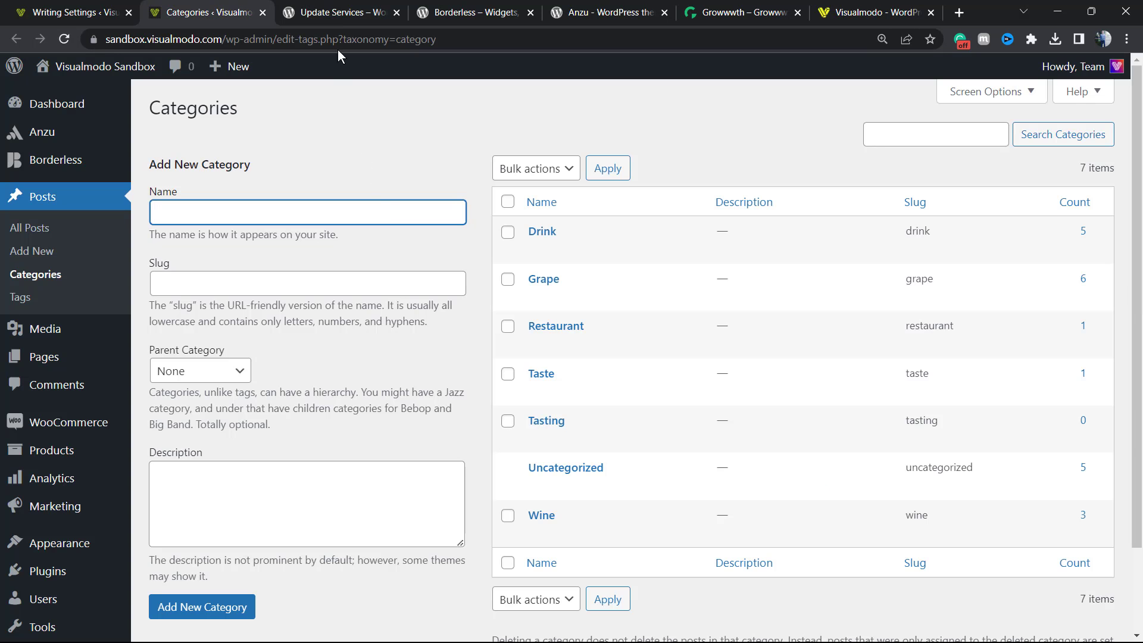
# Step: Return to Writing Settings and highlight the rpc.pingomatic.com address, leaving it unchanged
pyautogui.click(65, 12)
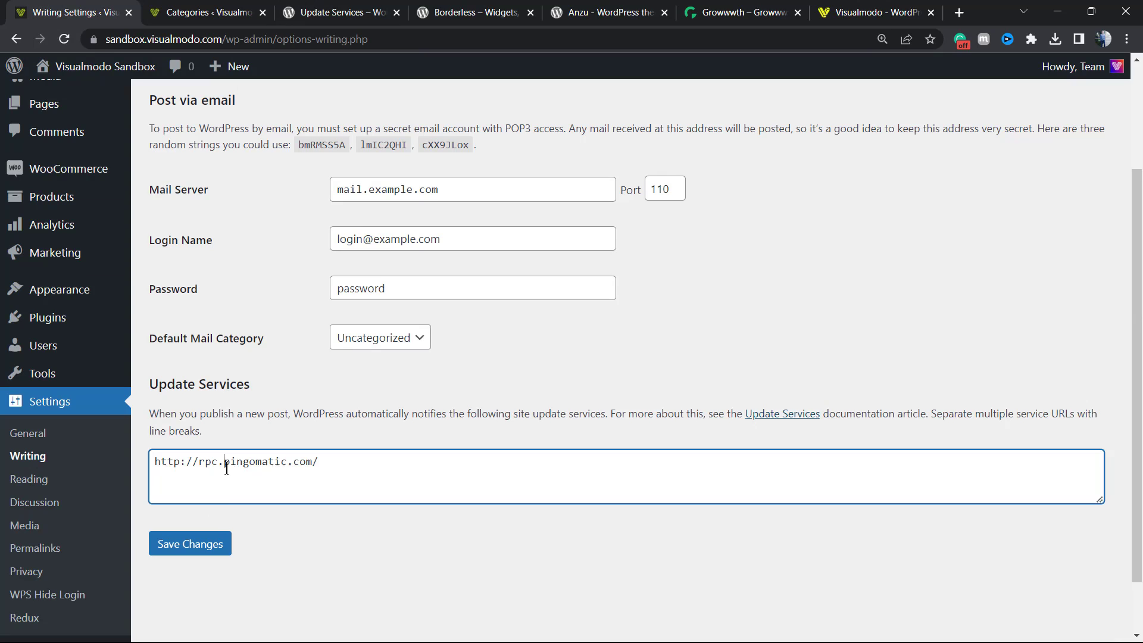
pyautogui.doubleClick(254, 461)
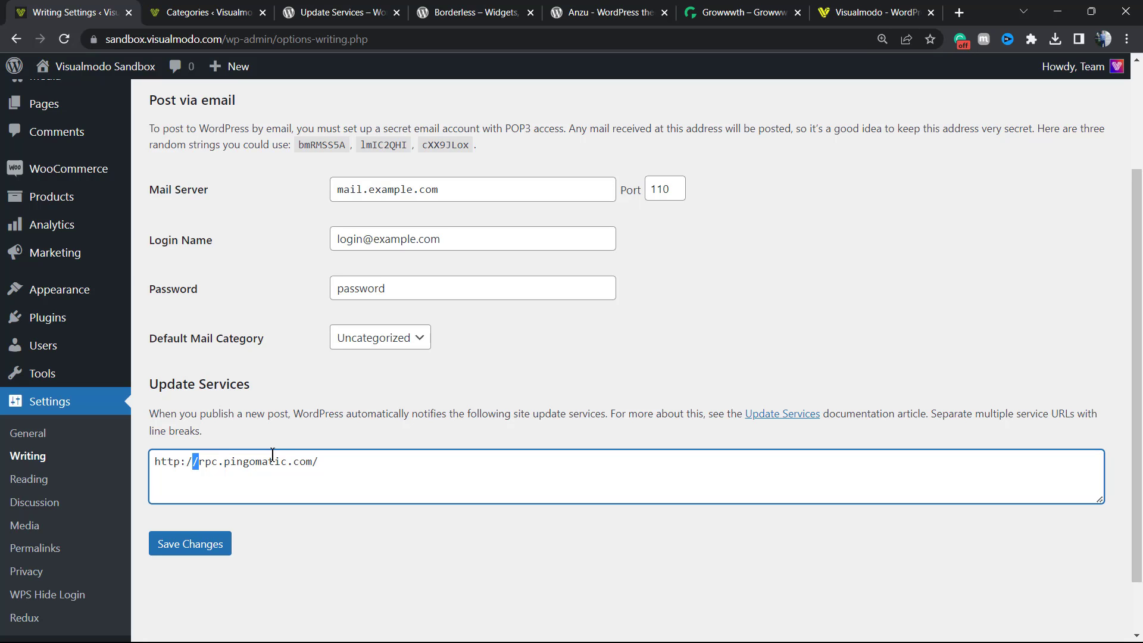
pyautogui.tripleClick(235, 461)
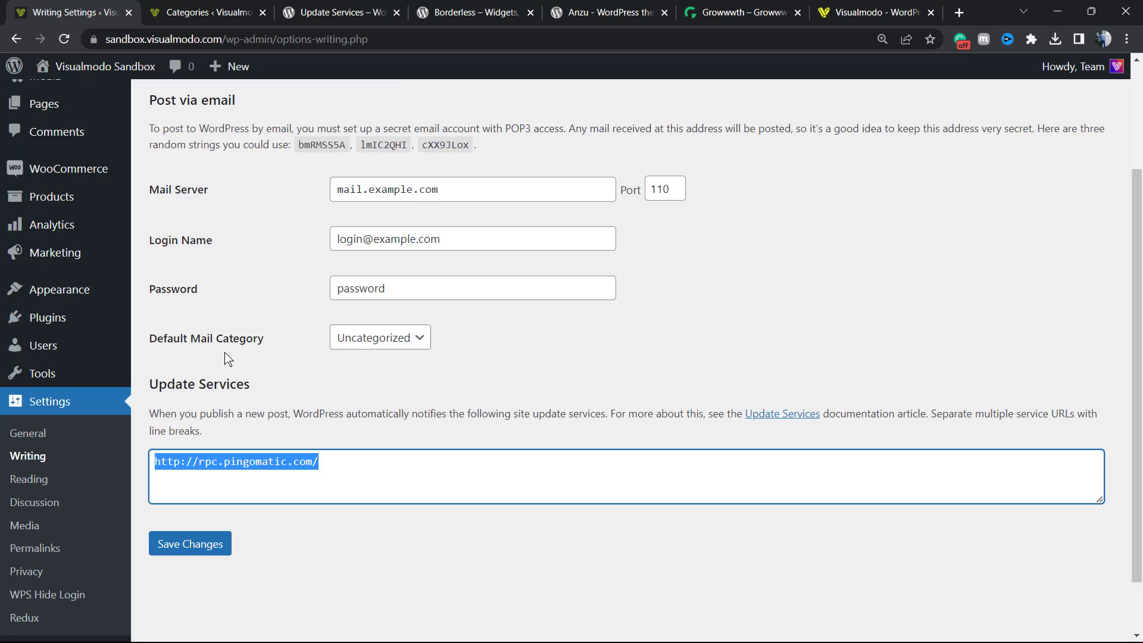
pyautogui.scroll(3)
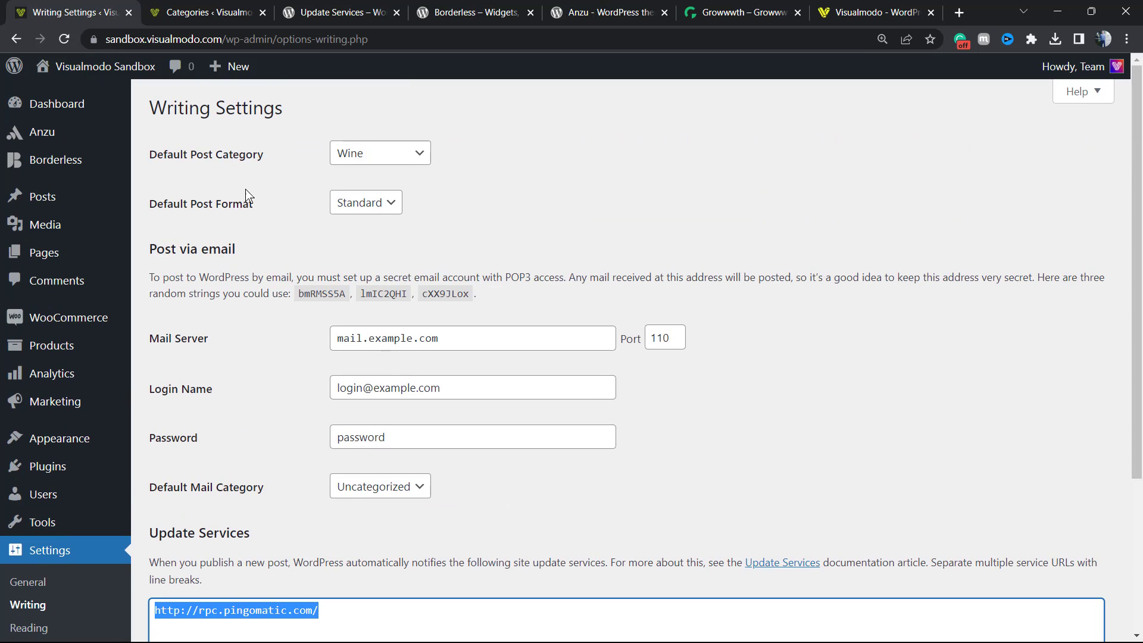
pyautogui.moveTo(193, 149)
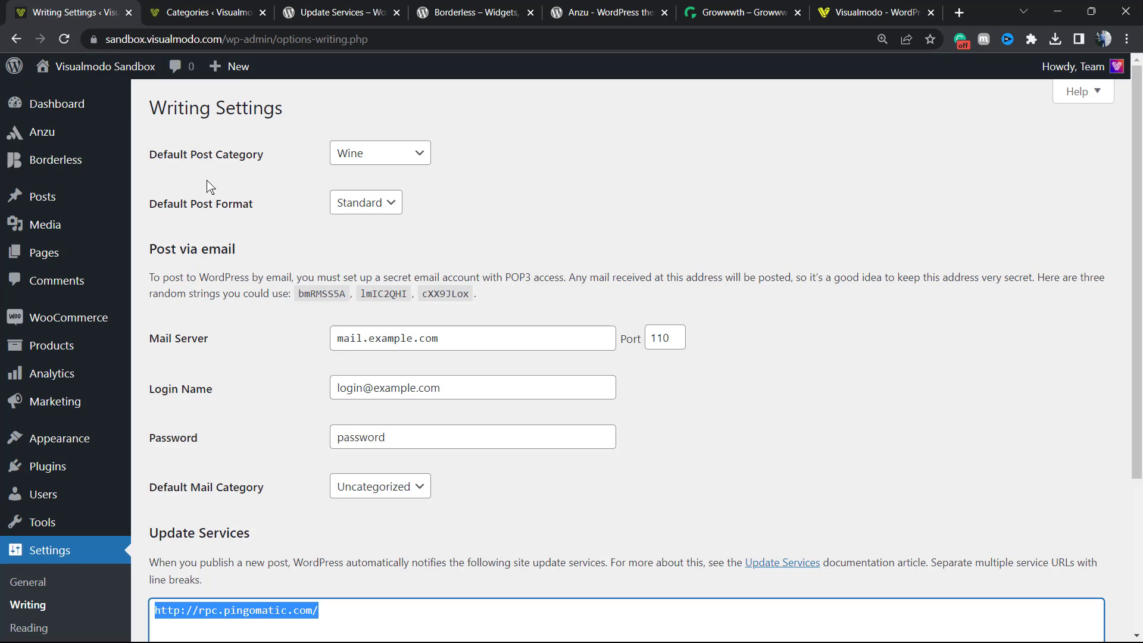
pyautogui.moveTo(325, 293)
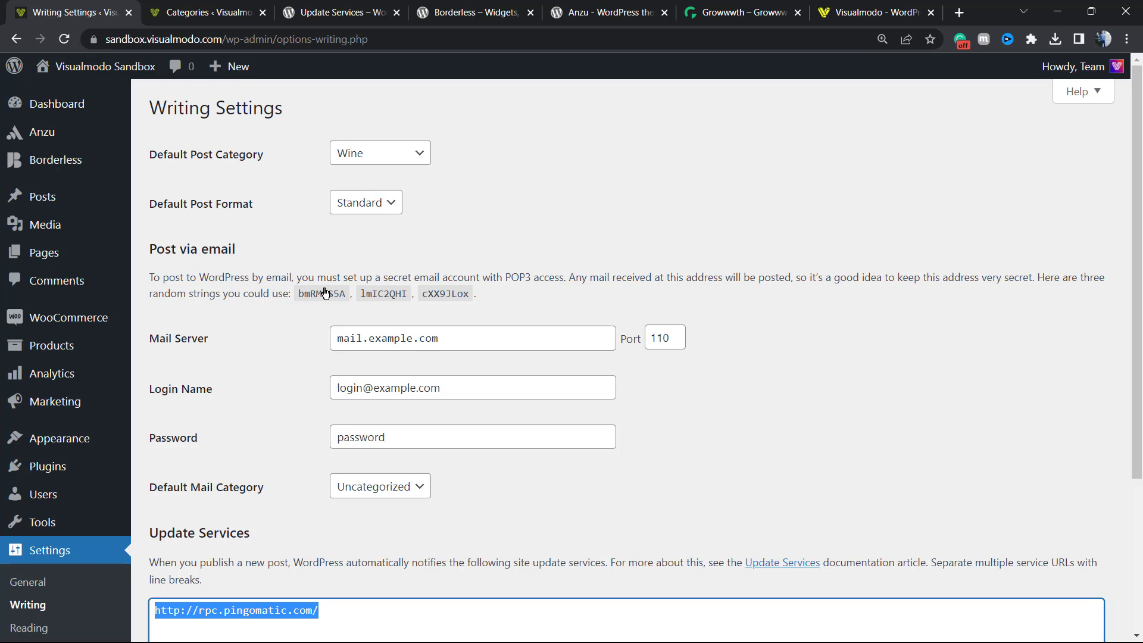
pyautogui.scroll(-3)
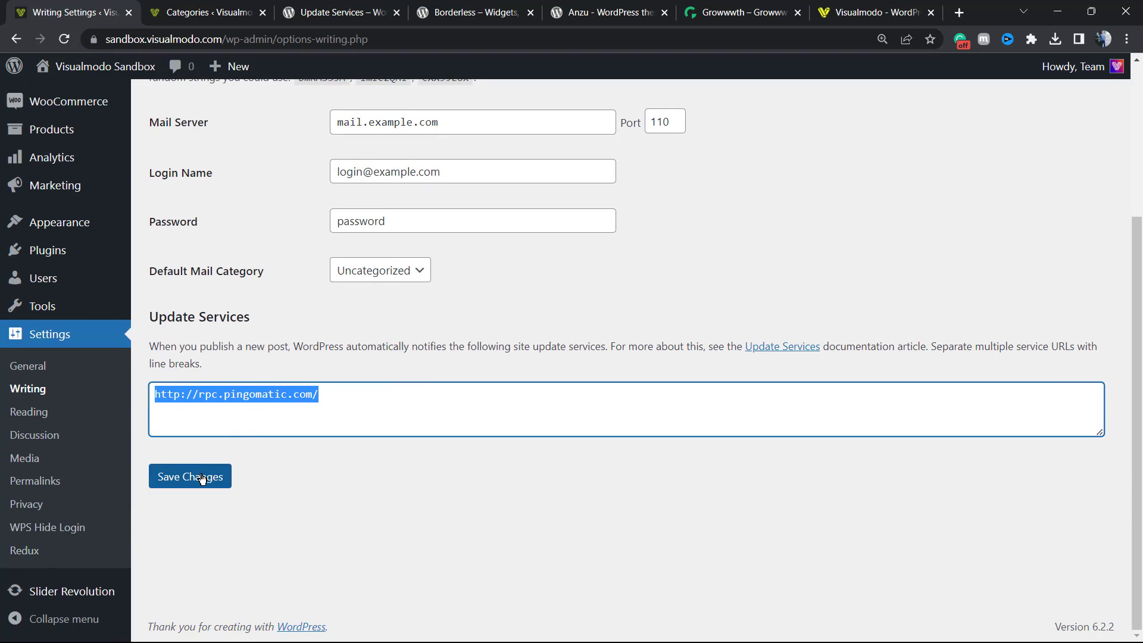
# Step: Save Writing Settings with Wine as default category and Ping-O-Matic unchanged
pyautogui.click(189, 476)
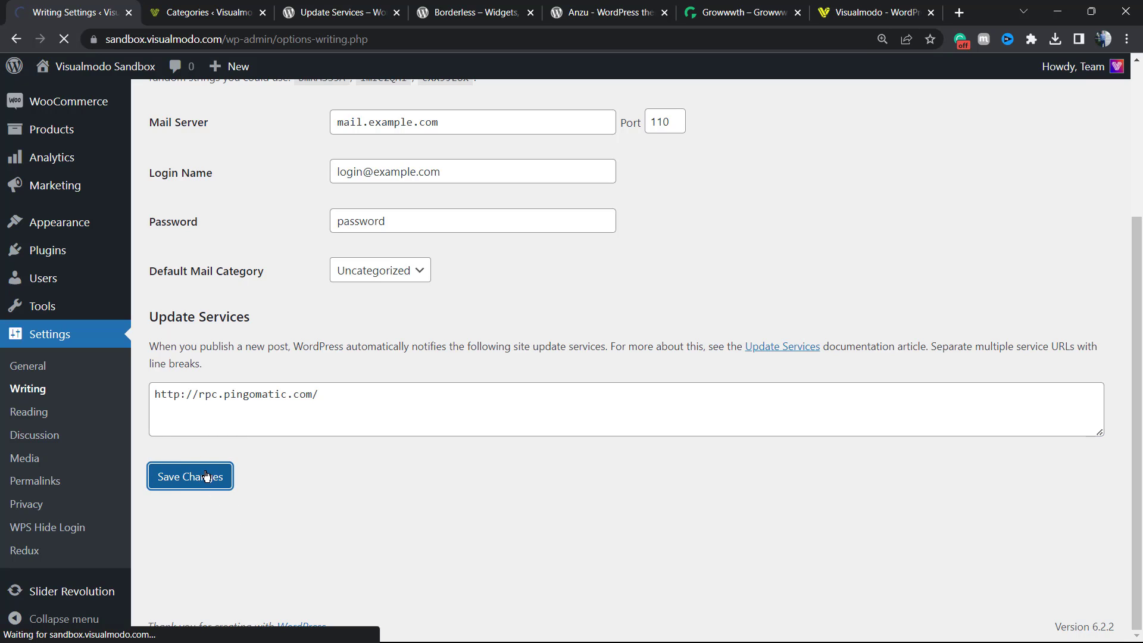
pyautogui.click(190, 477)
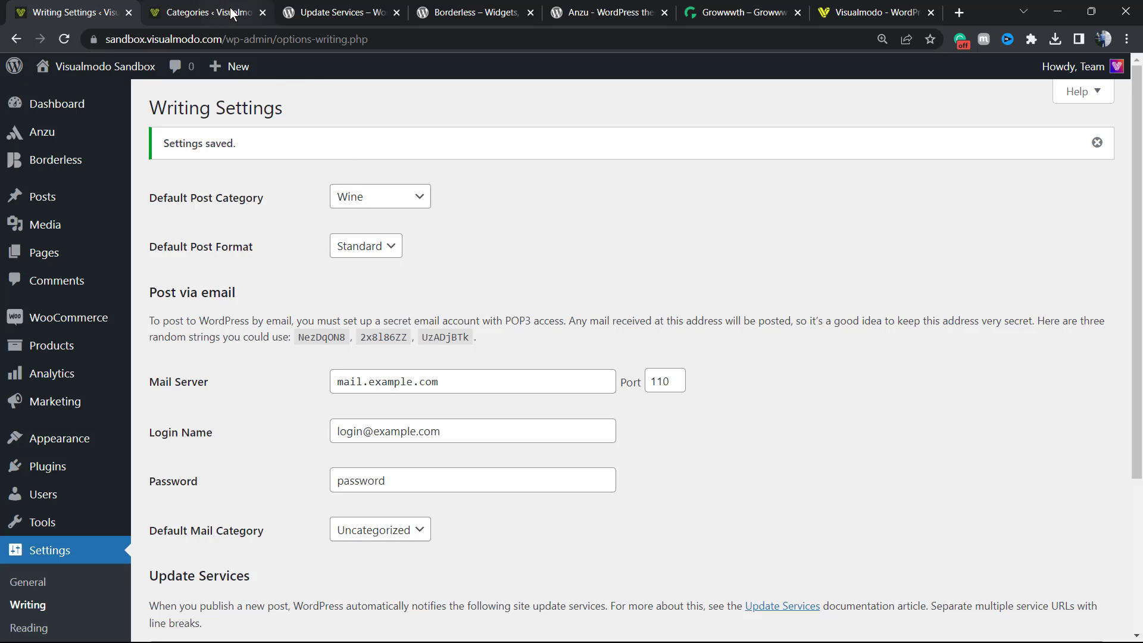
pyautogui.moveTo(208, 13)
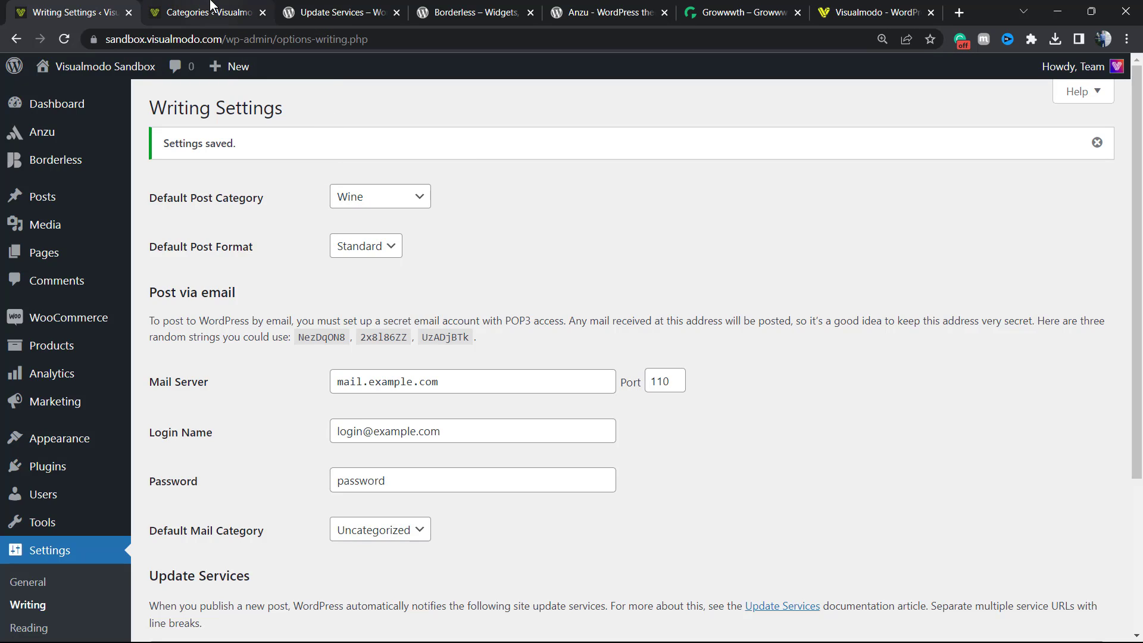
# Step: Cycle through the Update Services, Borderless plugin and Anzu theme tabs
pyautogui.click(335, 13)
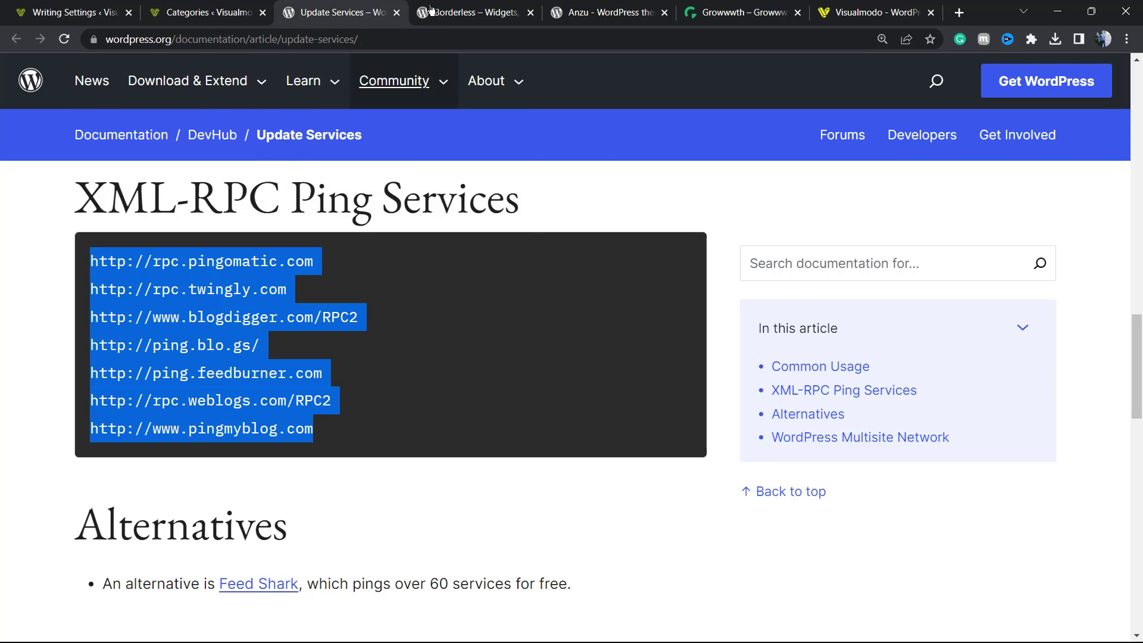
pyautogui.click(474, 13)
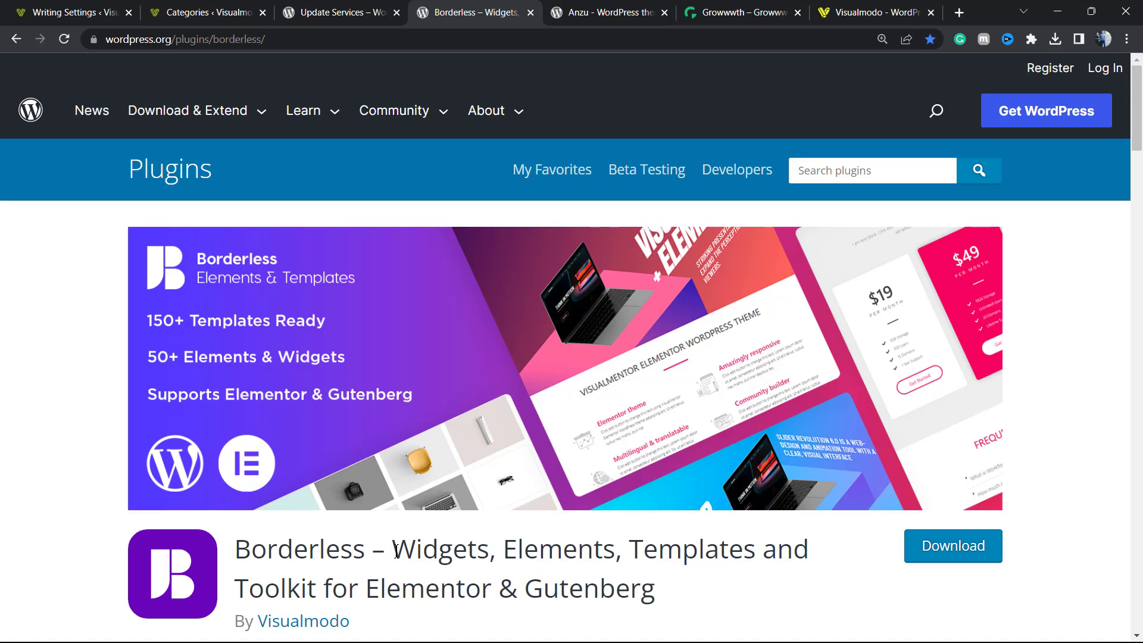
pyautogui.click(607, 12)
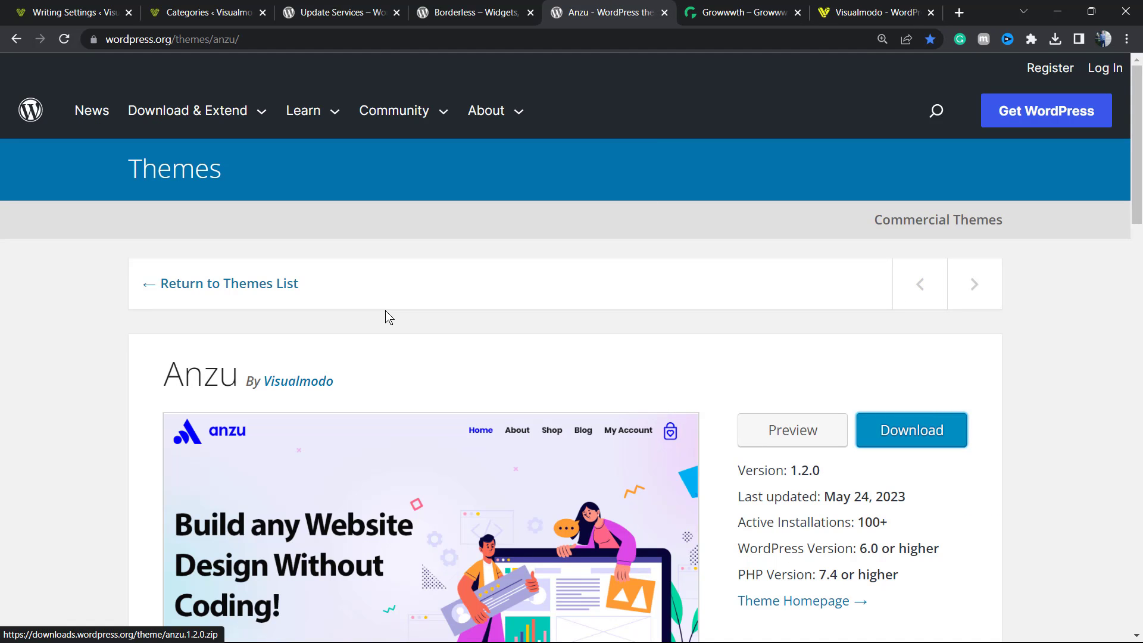
pyautogui.scroll(-3)
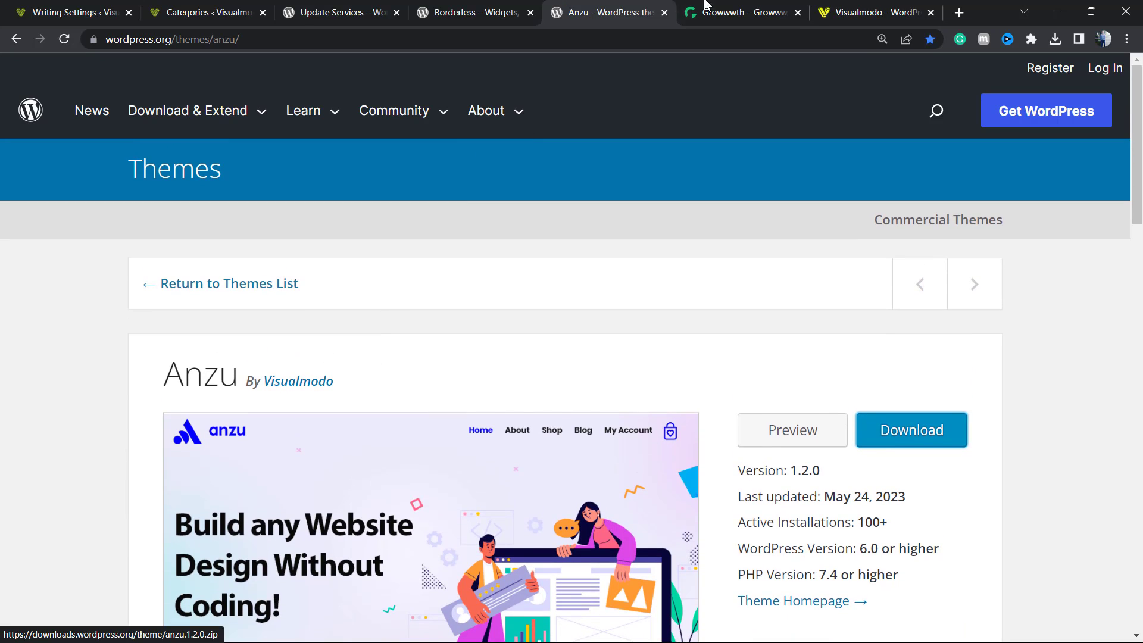
# Step: Switch to the Growwwth tab and scroll through its guest-posting site cards
pyautogui.click(738, 12)
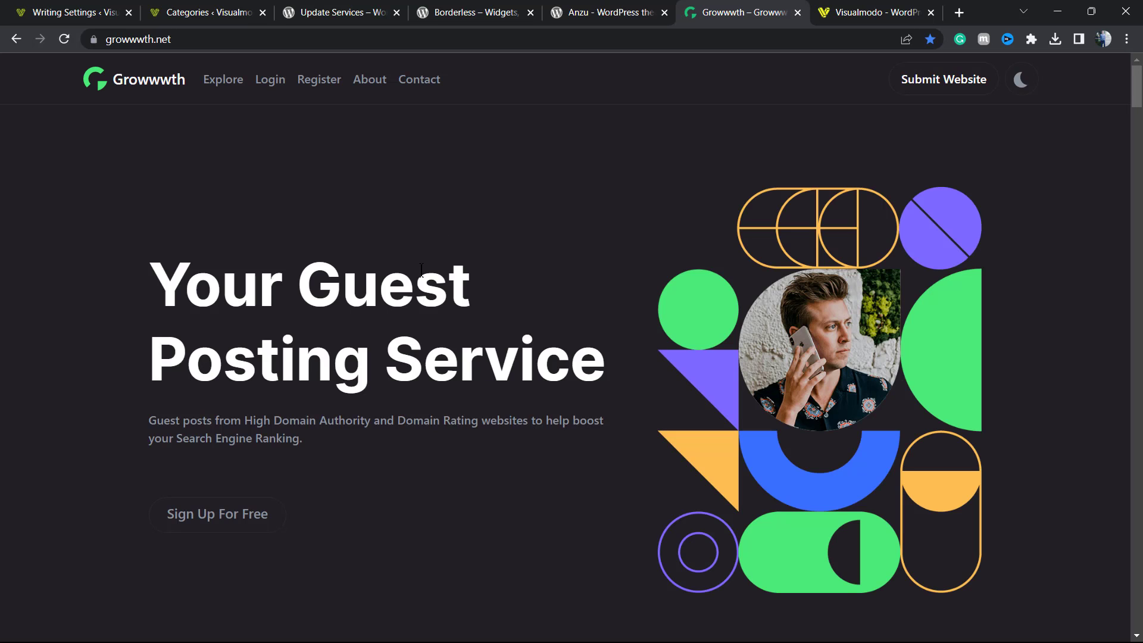
pyautogui.scroll(-3)
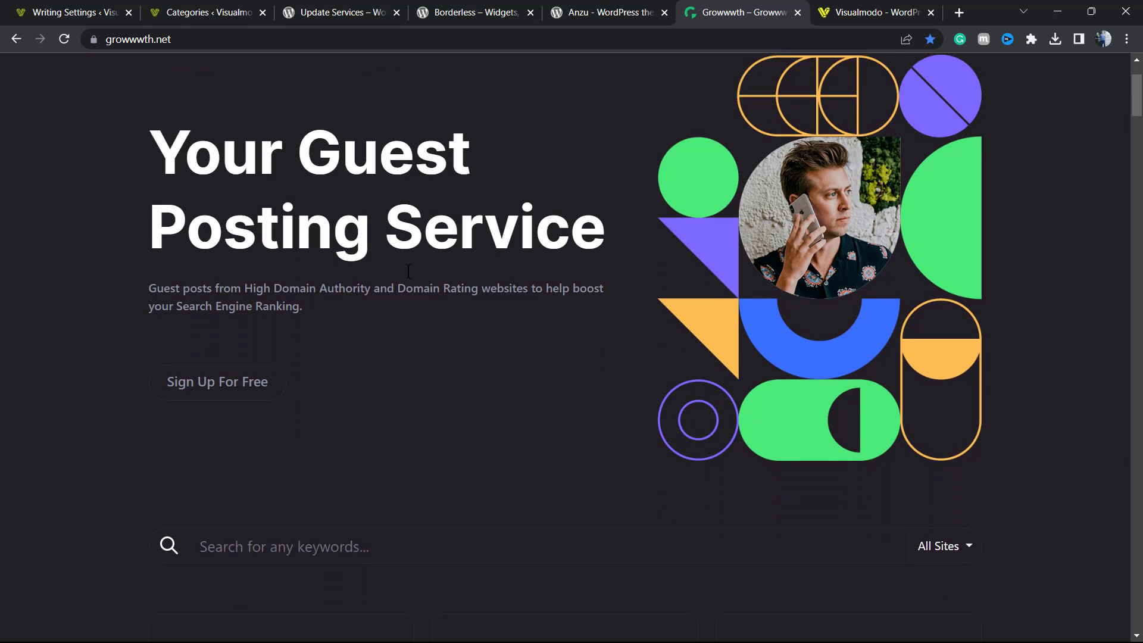
pyautogui.scroll(-3)
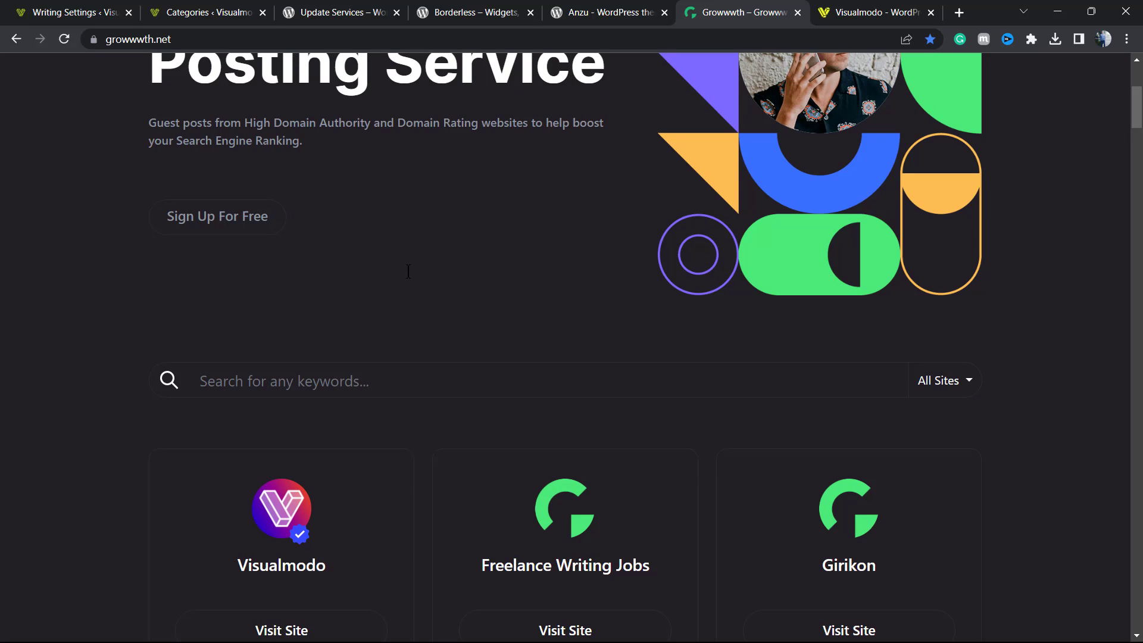
pyautogui.scroll(-3)
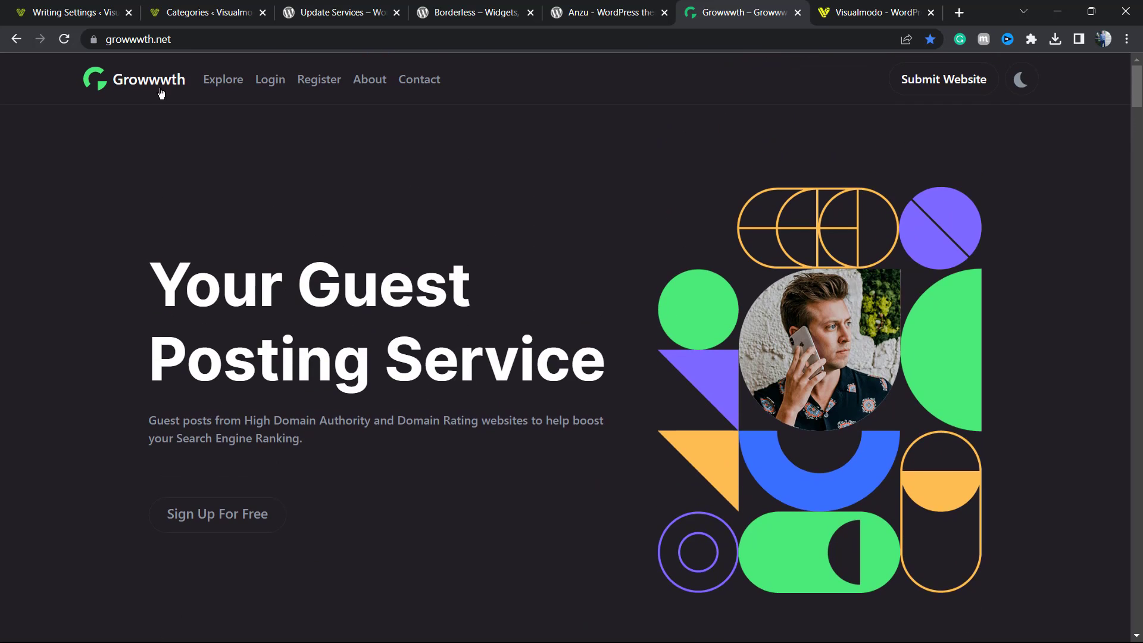
pyautogui.moveTo(904, 86)
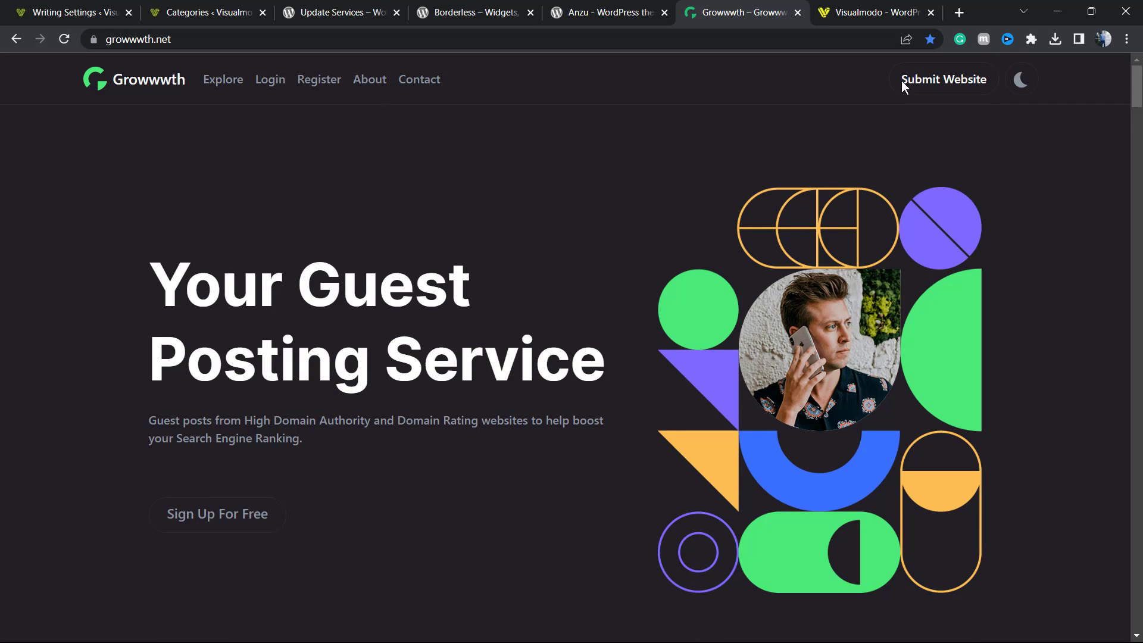
pyautogui.scroll(-3)
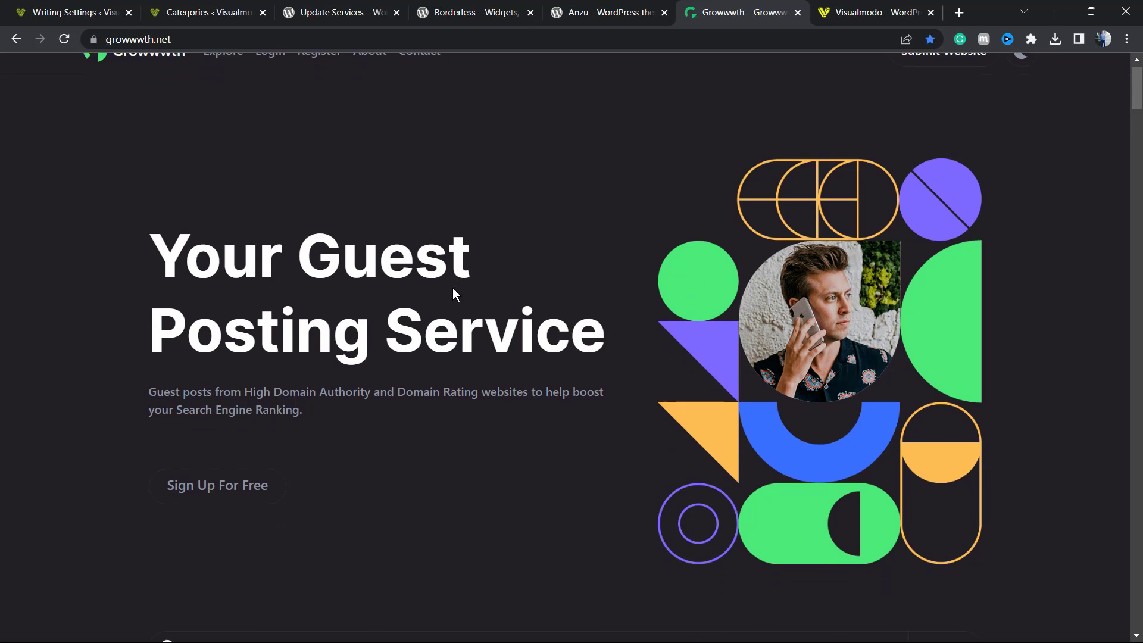
pyautogui.scroll(-3)
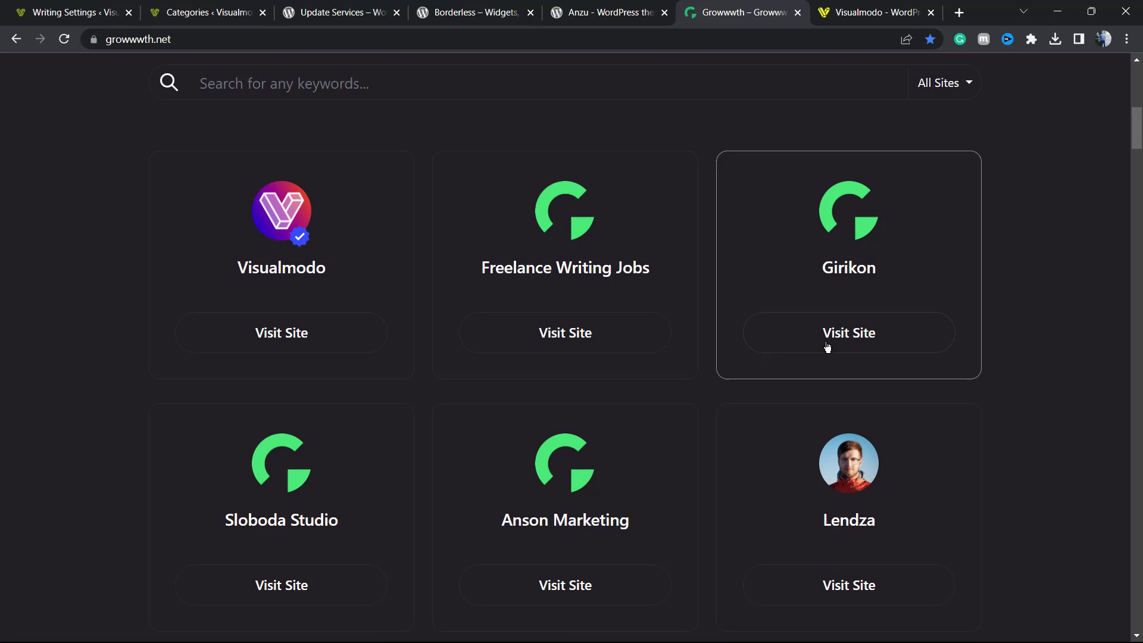
pyautogui.scroll(-3)
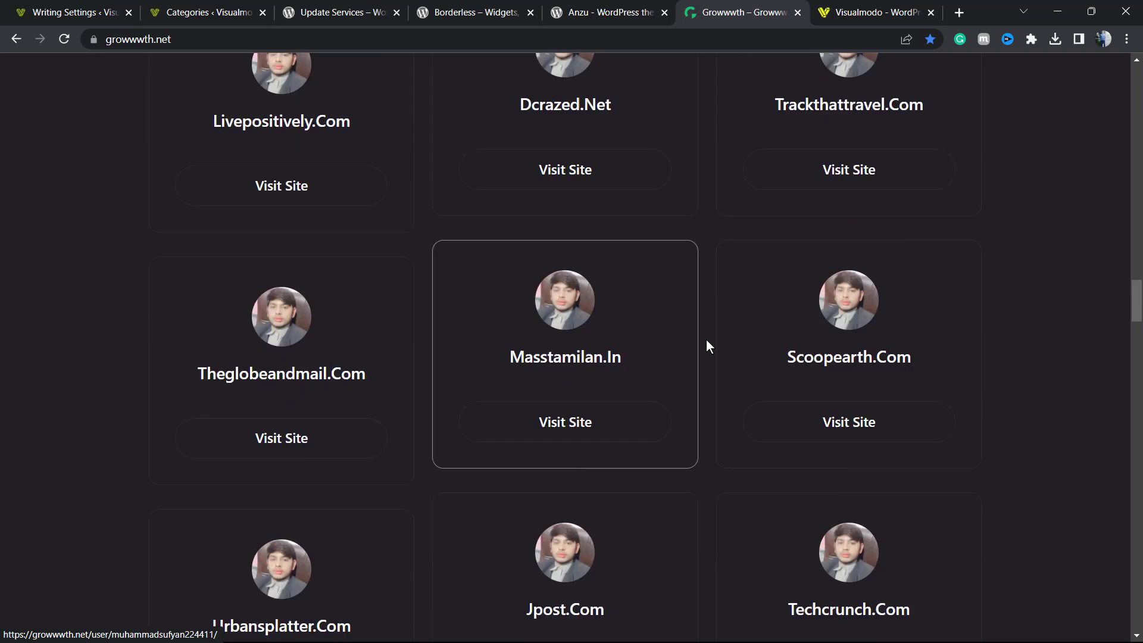
pyautogui.scroll(-3)
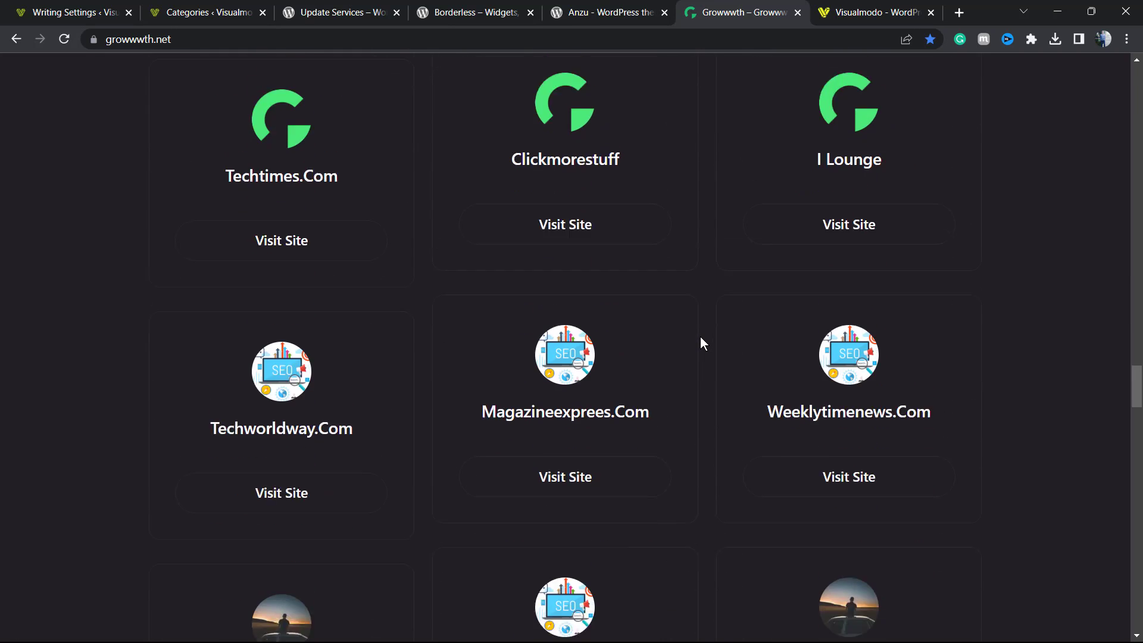
pyautogui.scroll(-3)
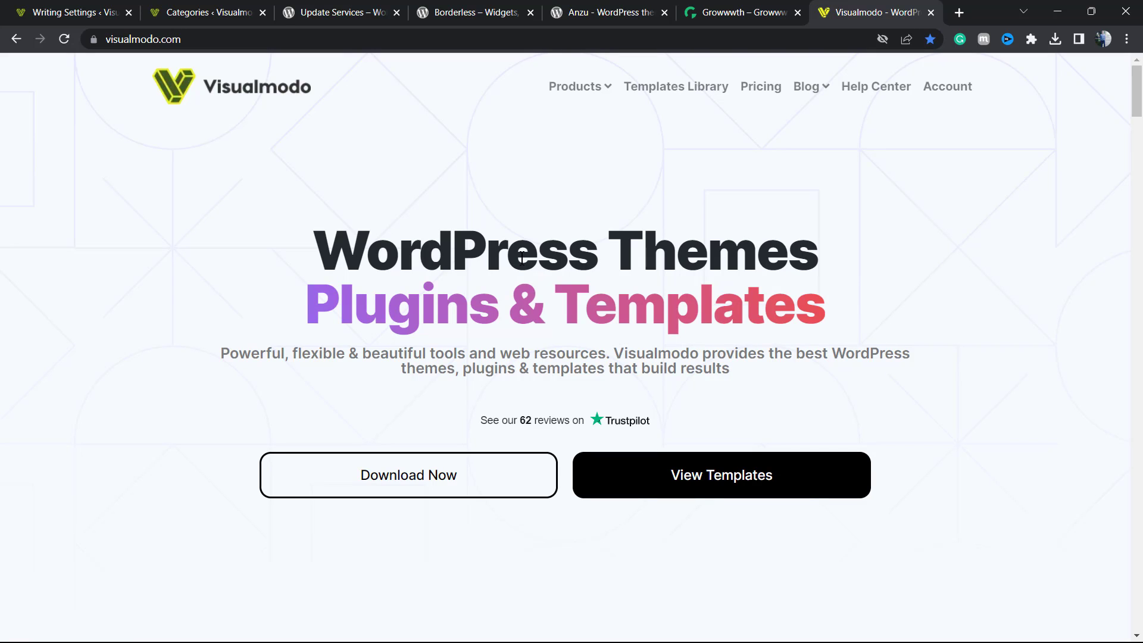
pyautogui.moveTo(536, 259)
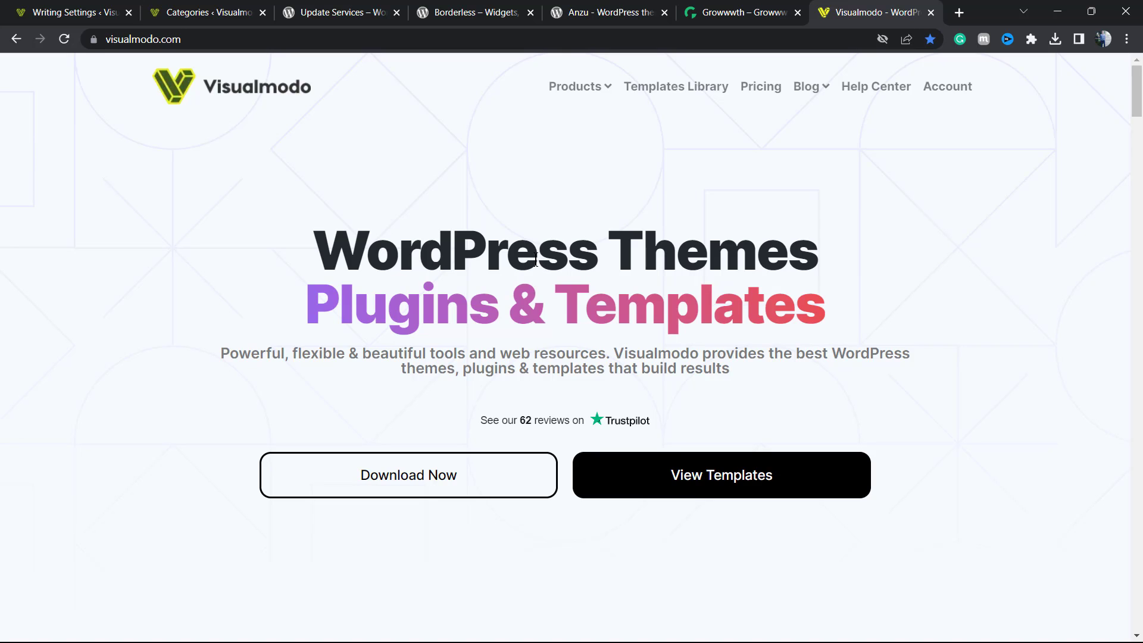
# Step: Browse Visualmodo's Templates Library, including Farmers Market, Business Coach and Hosting templates
pyautogui.click(674, 86)
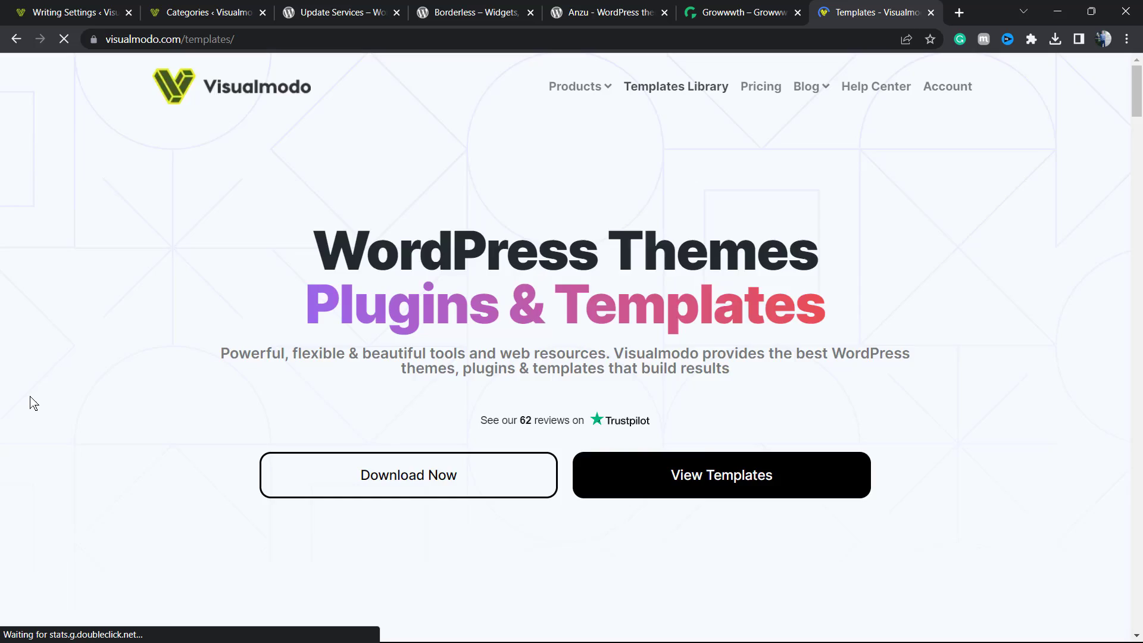
pyautogui.scroll(-3)
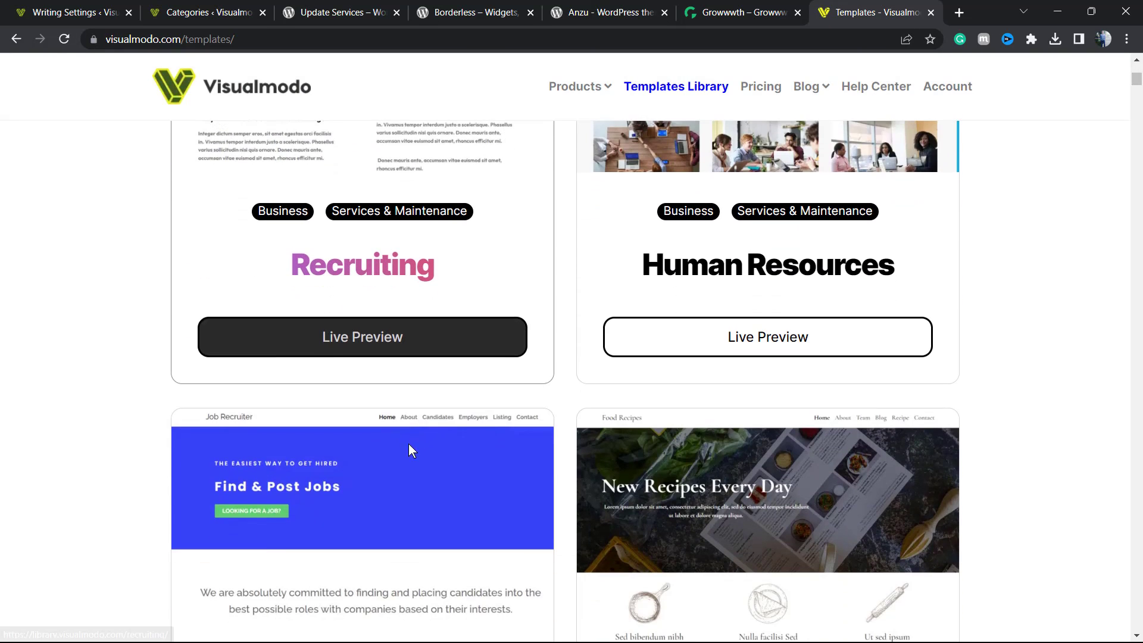
pyautogui.scroll(-3)
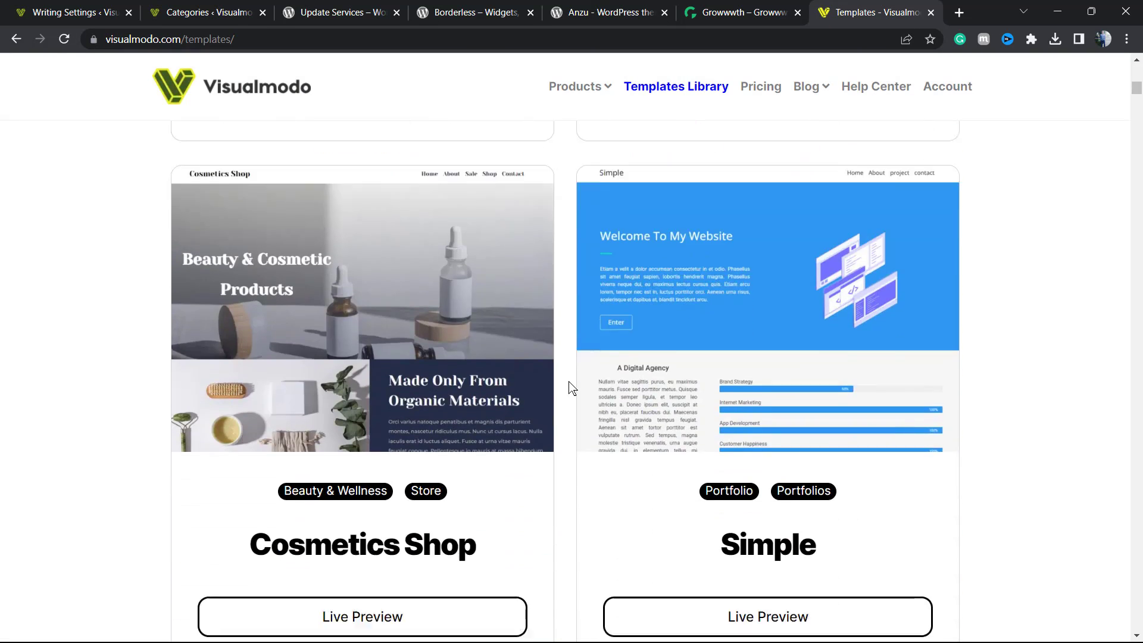
pyautogui.scroll(-3)
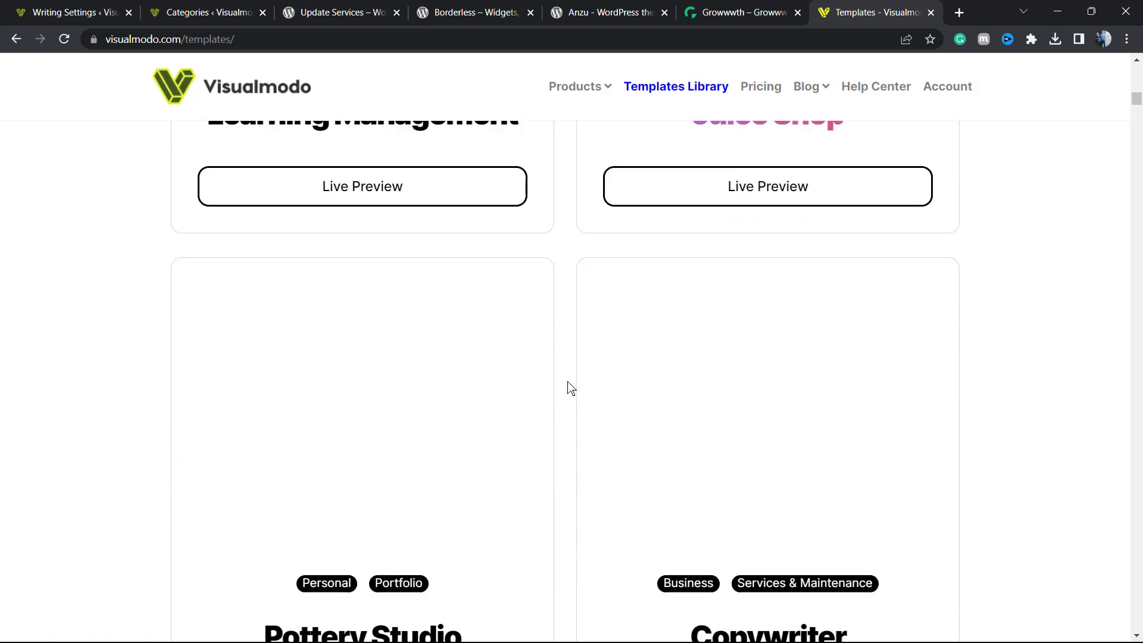
pyautogui.scroll(-3)
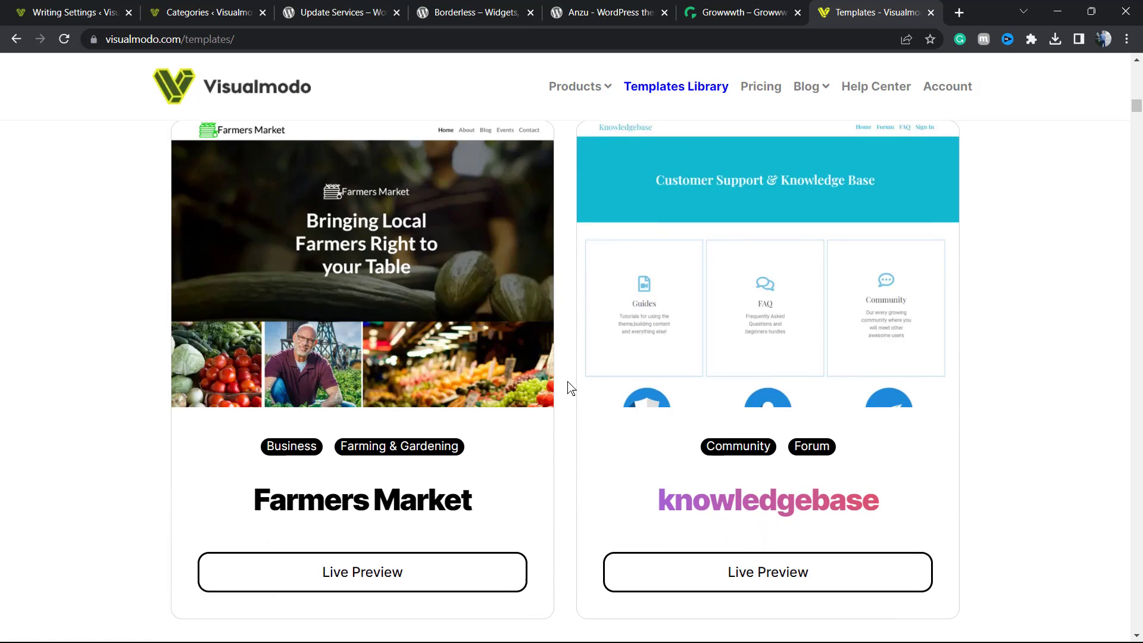
pyautogui.scroll(-3)
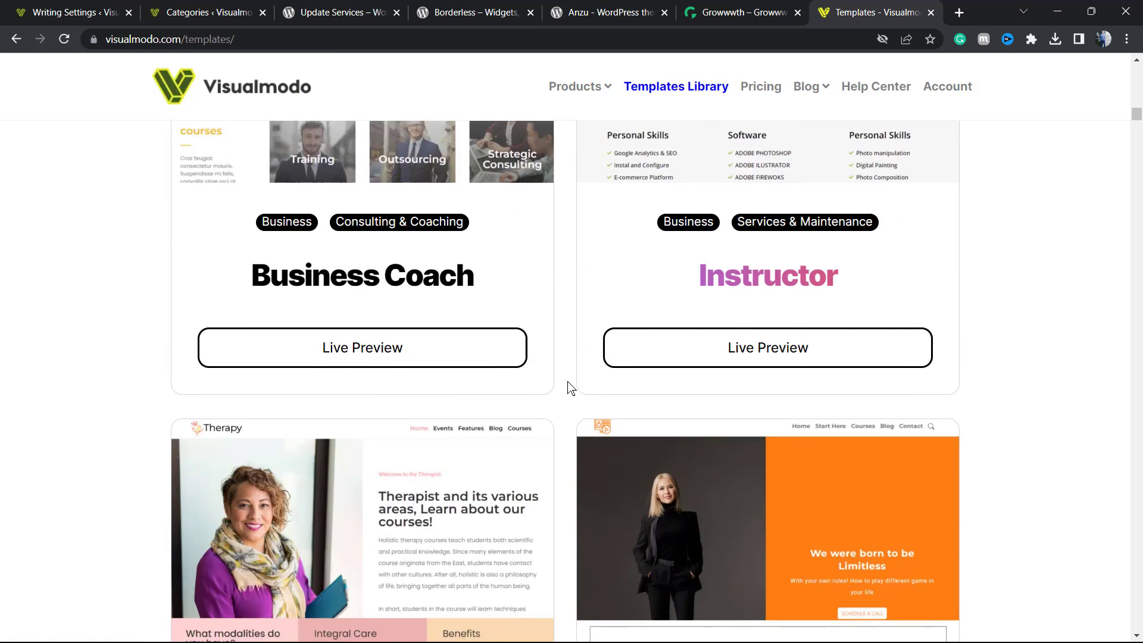
pyautogui.scroll(-3)
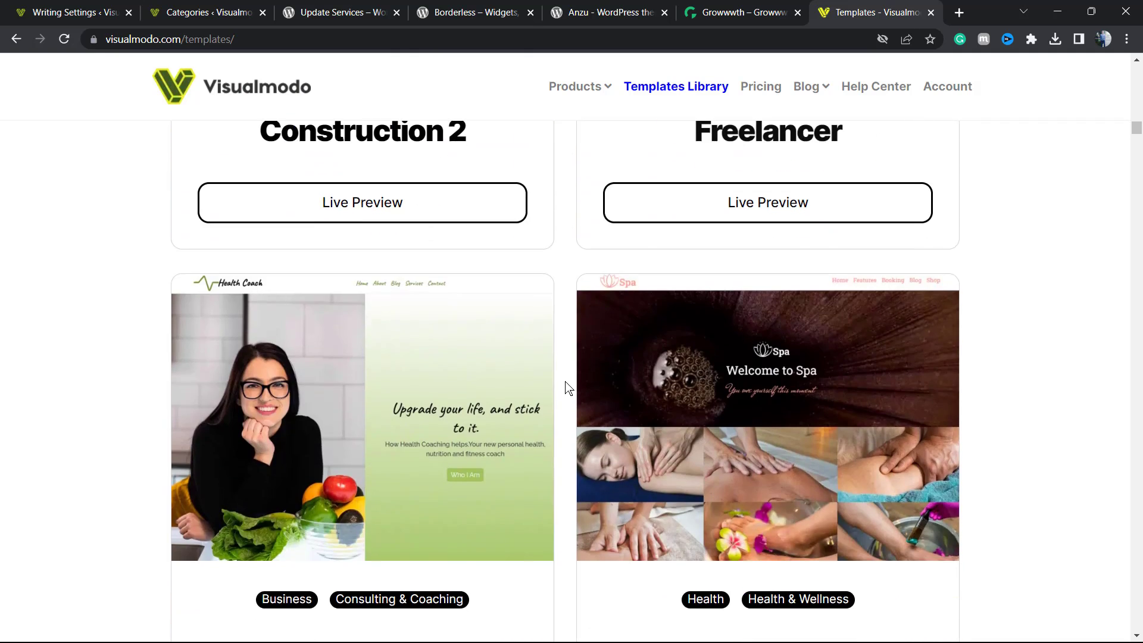
pyautogui.scroll(-3)
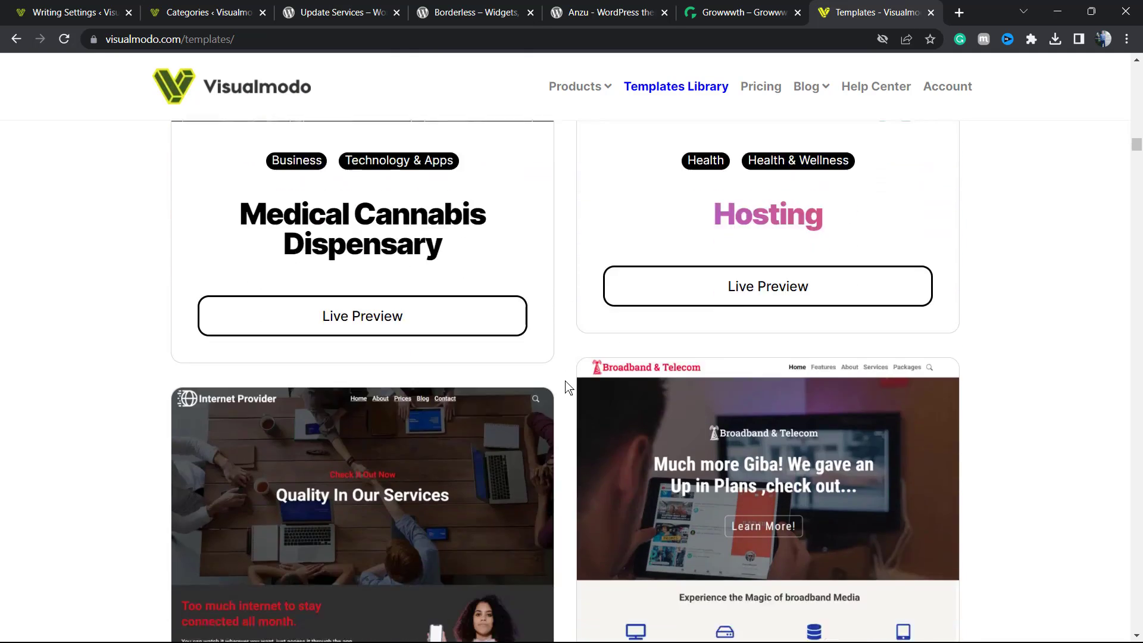